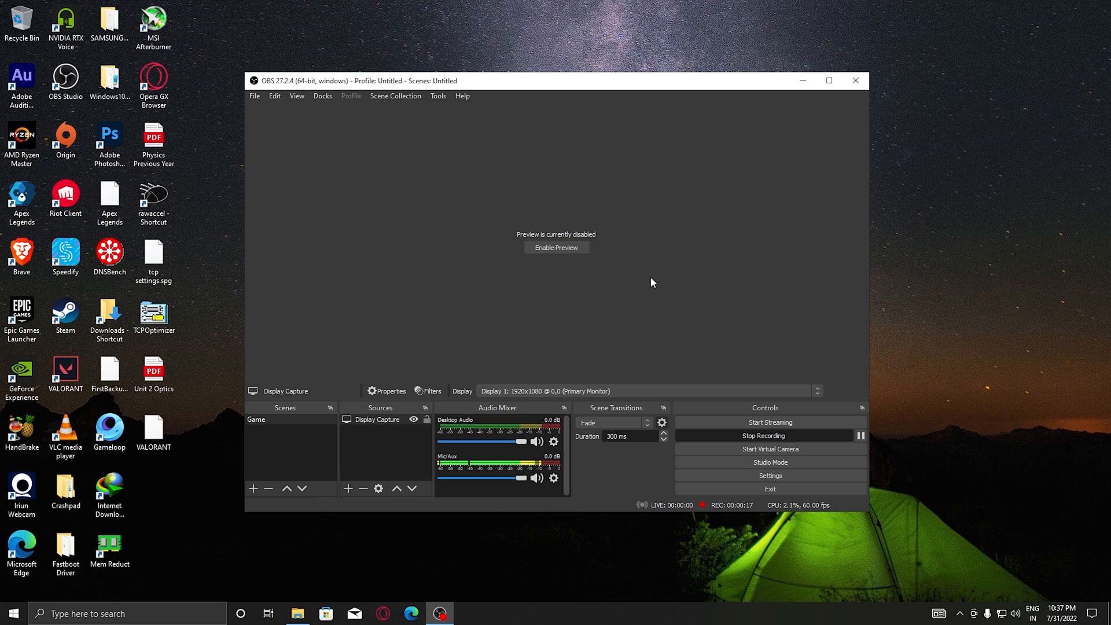
pyautogui.moveTo(804, 80)
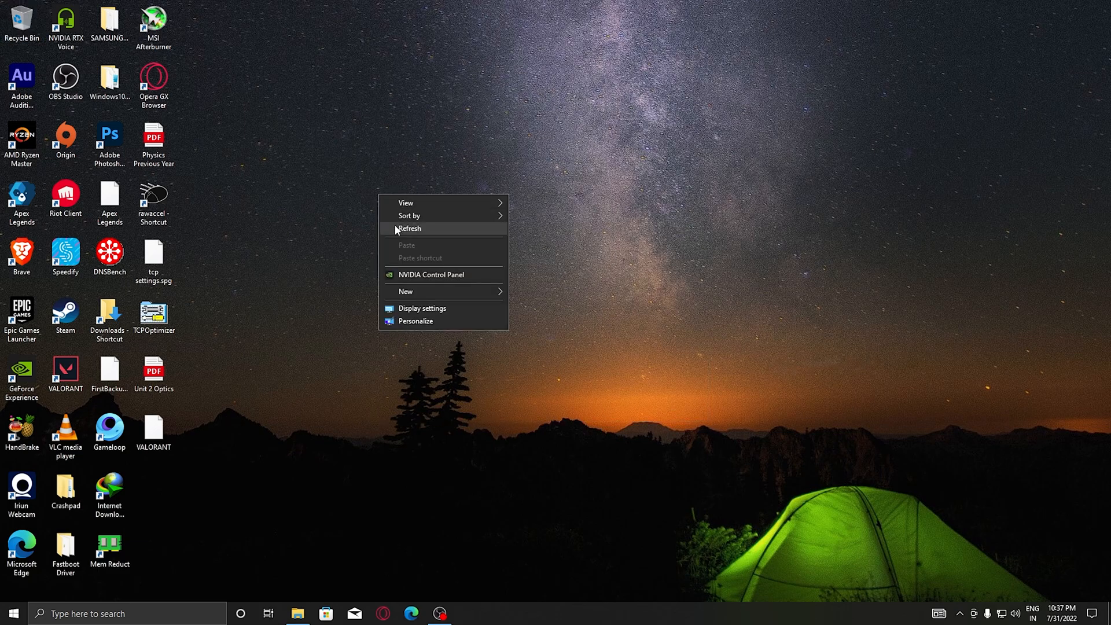
# Dismiss the desktop context menu without choosing anything
pyautogui.click(410, 228)
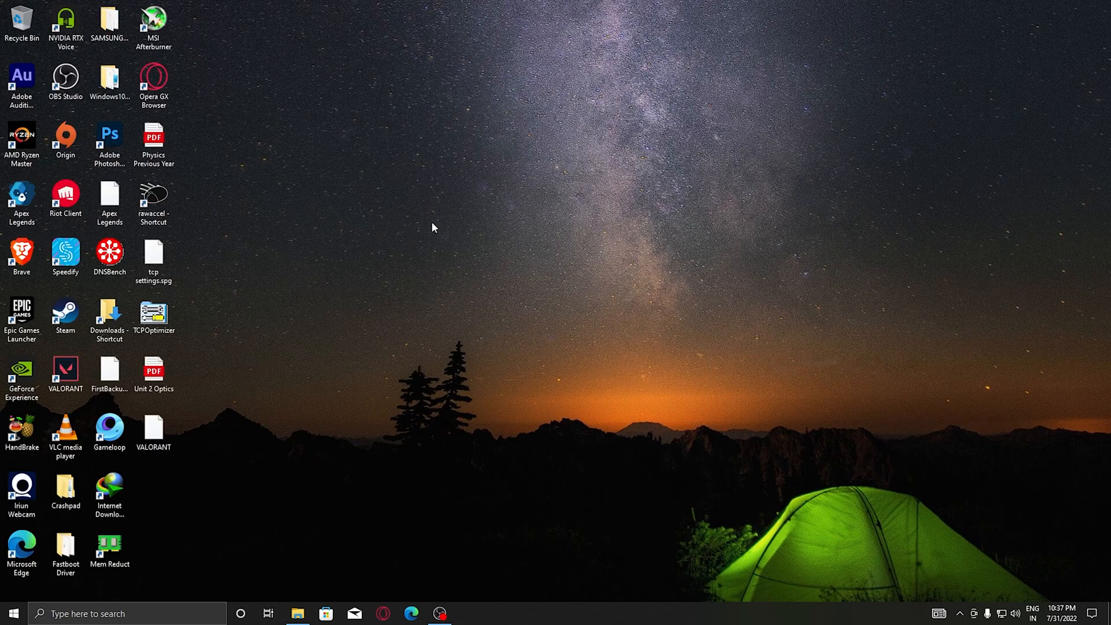
# Launch NVIDIA Control Panel from the desktop menu and enable resolutions not exposed by the display in Customize
pyautogui.rightClick(432, 227)
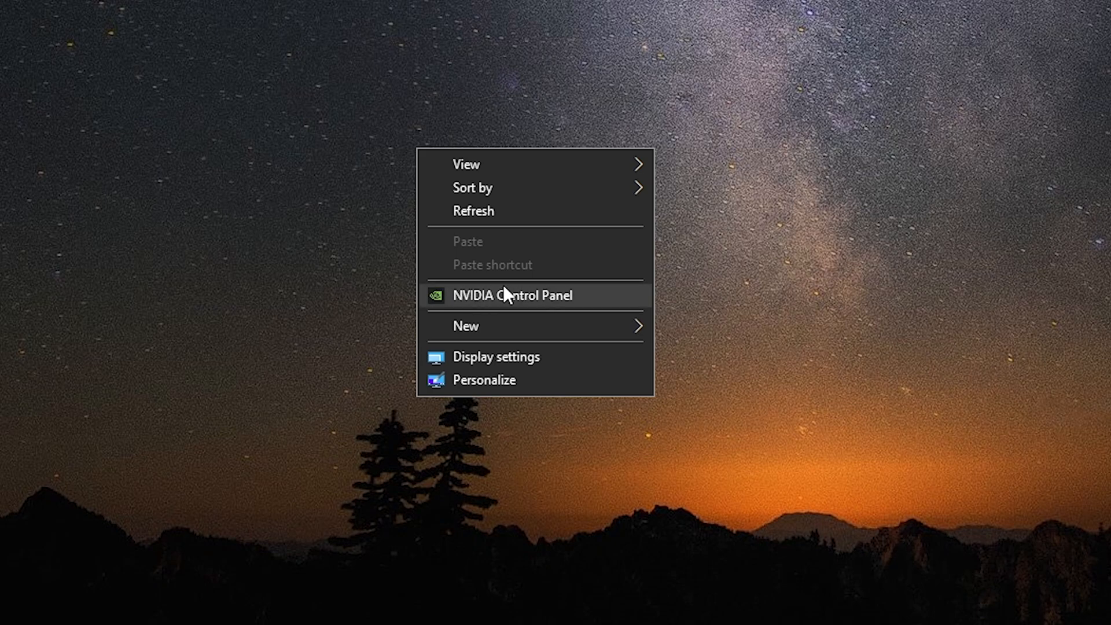
pyautogui.click(513, 295)
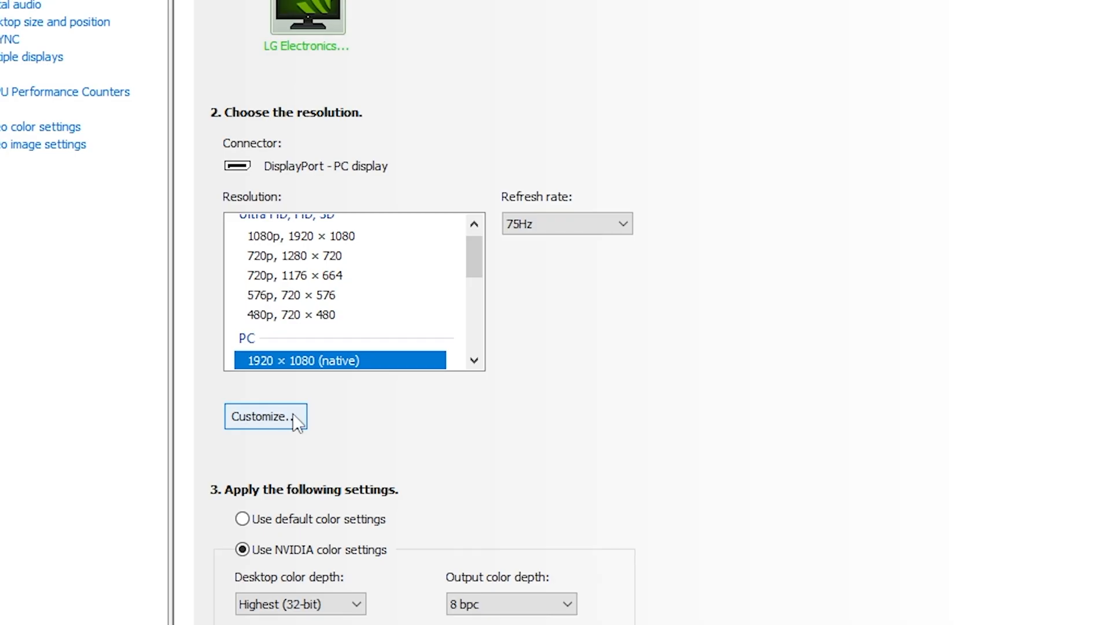
pyautogui.click(264, 415)
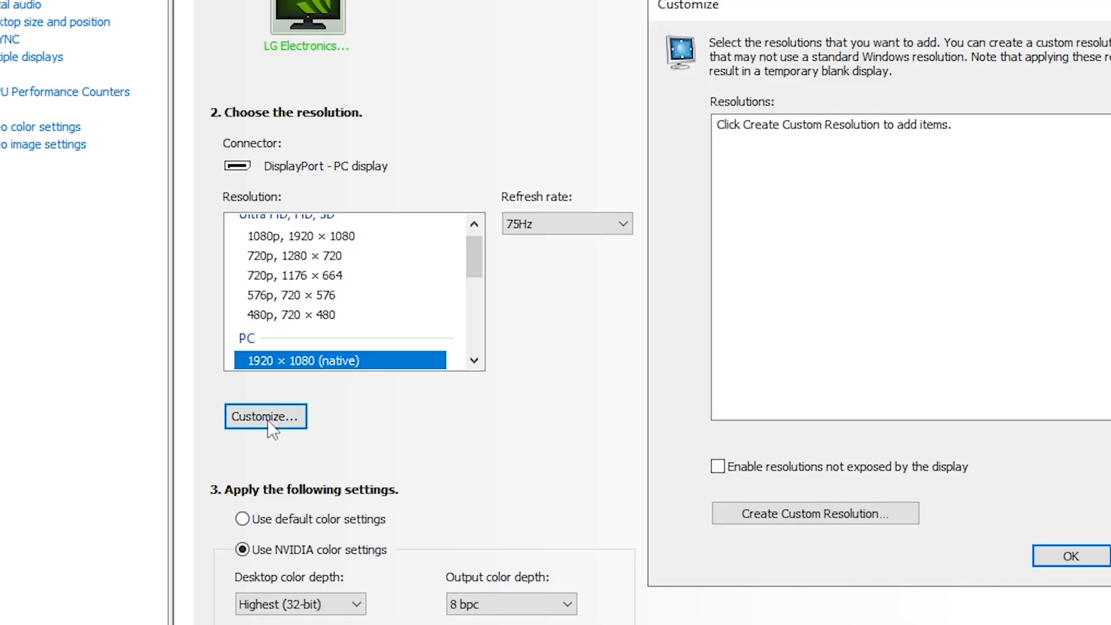
pyautogui.click(265, 416)
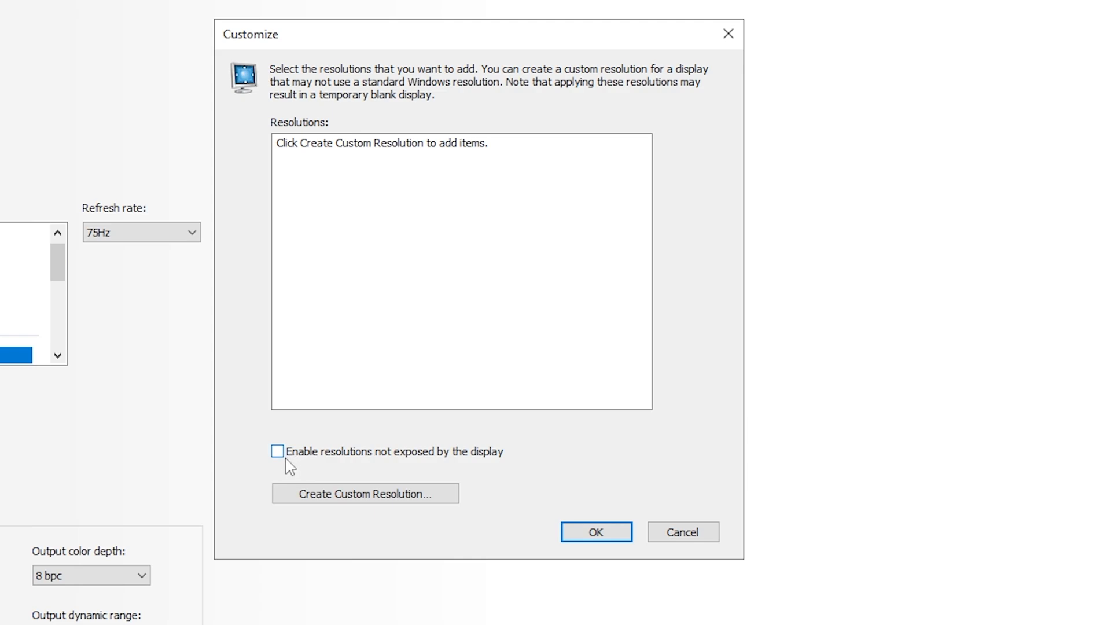
pyautogui.moveTo(304, 462)
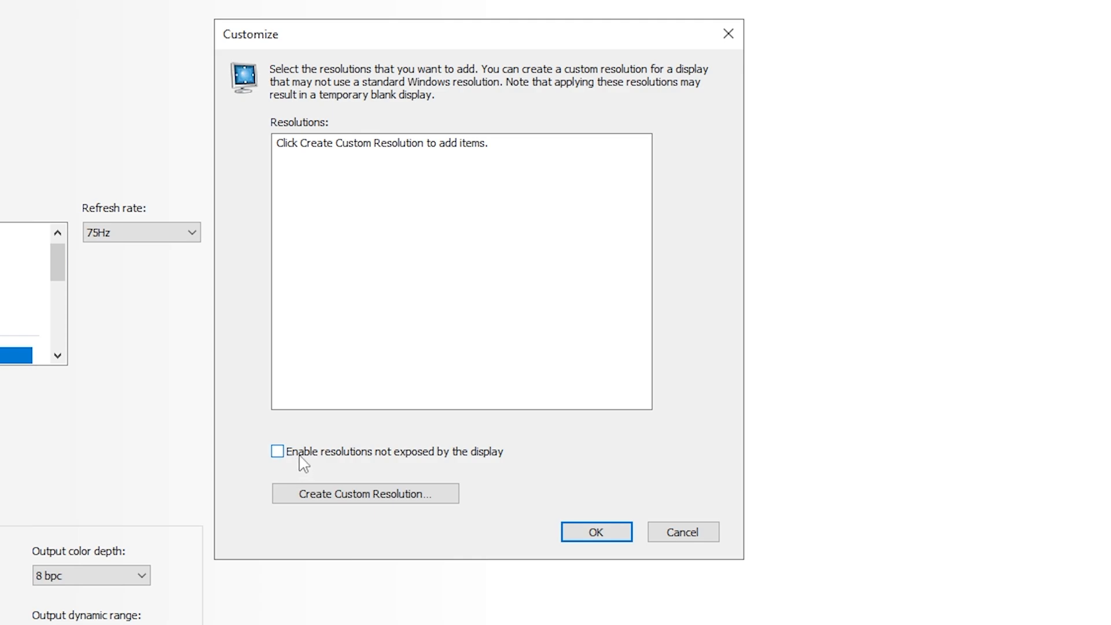
pyautogui.click(278, 452)
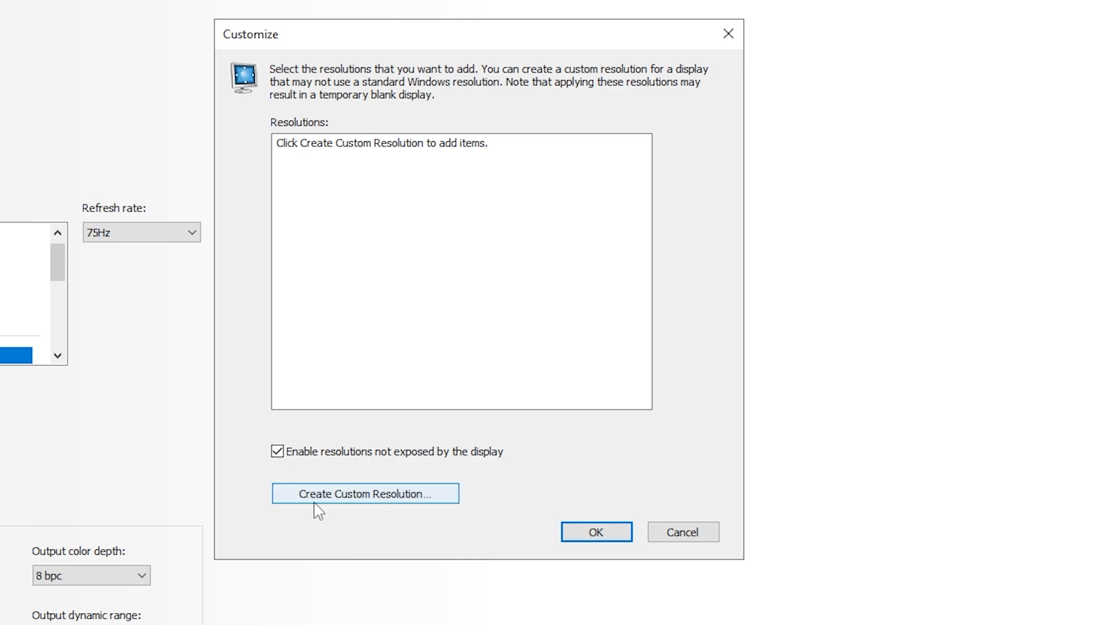
# Create a custom resolution of 1440 horizontal pixels by 1080 lines at 75 Hz and test it
pyautogui.click(365, 493)
pyautogui.write('144')
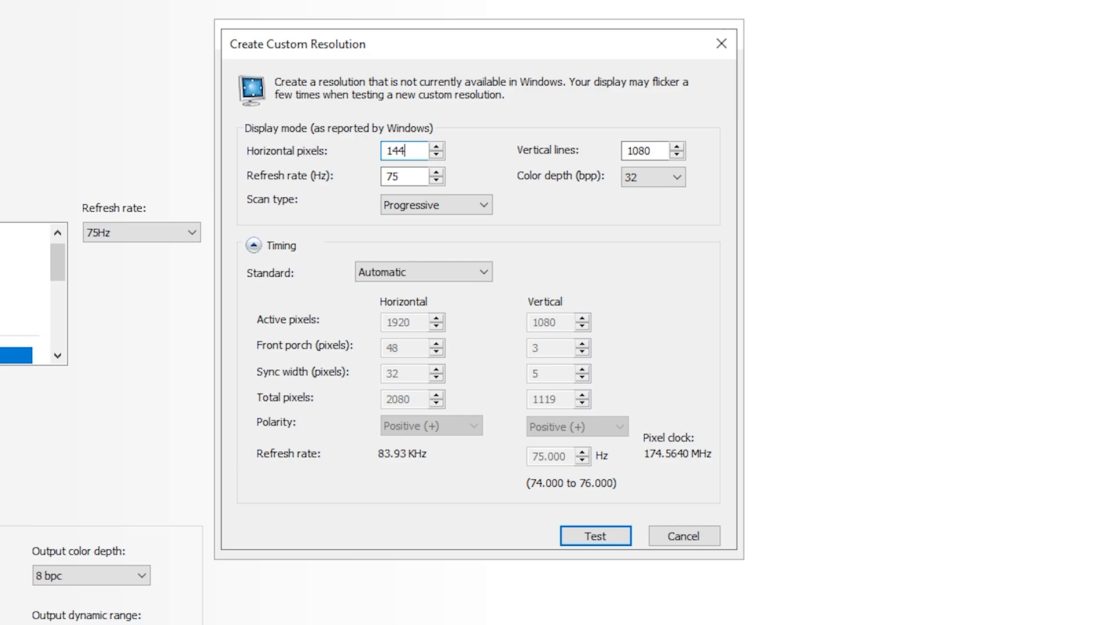
pyautogui.write('0')
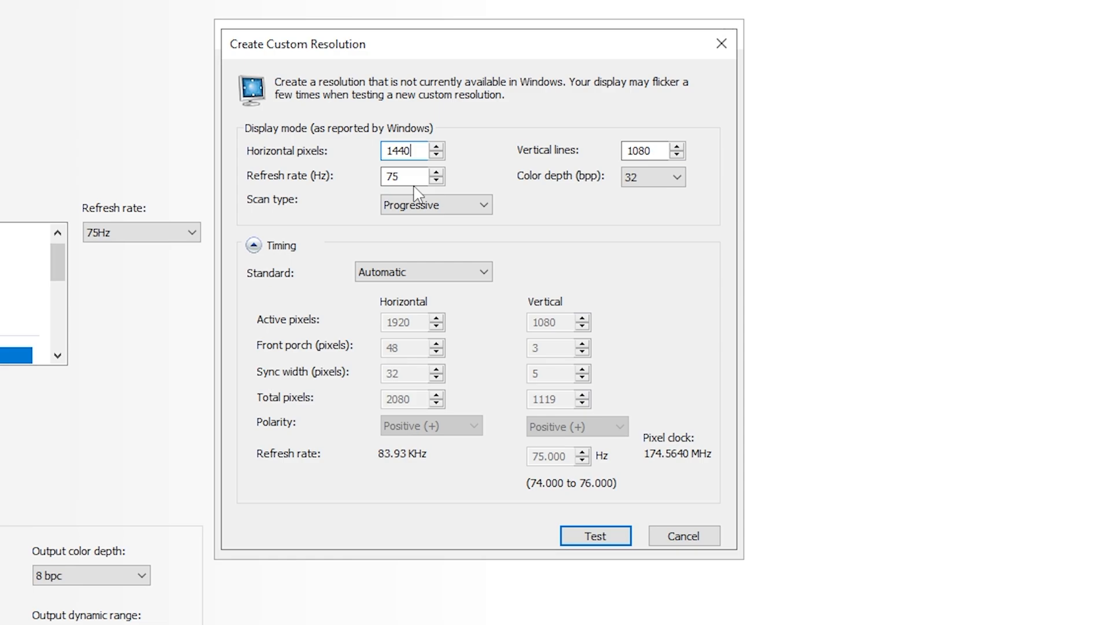
pyautogui.moveTo(388, 65)
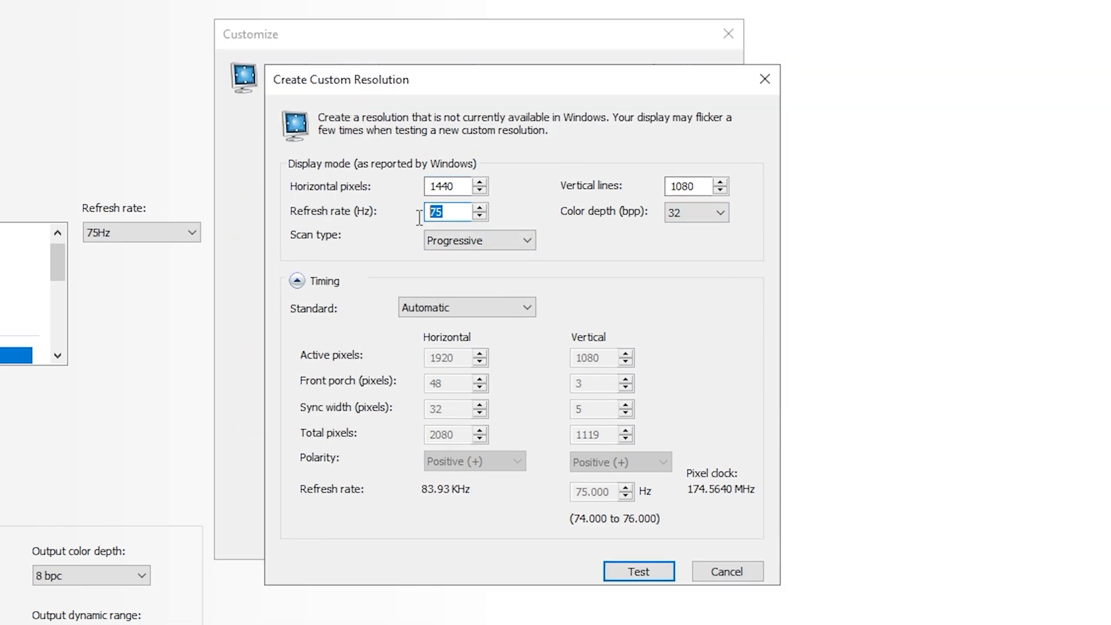
pyautogui.click(451, 212)
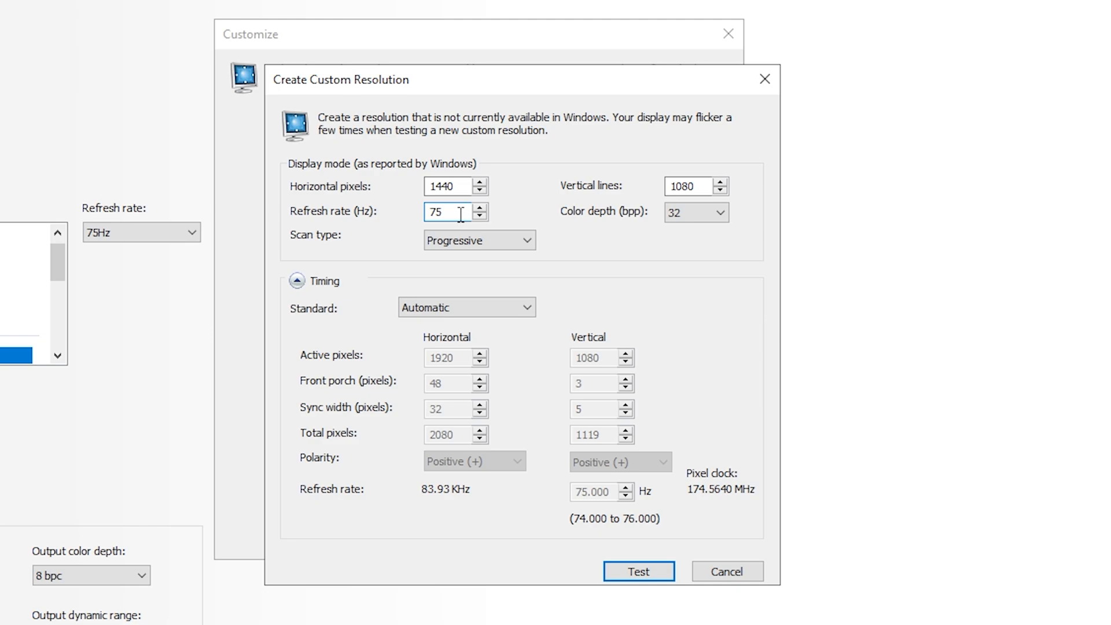
pyautogui.tripleClick(445, 211)
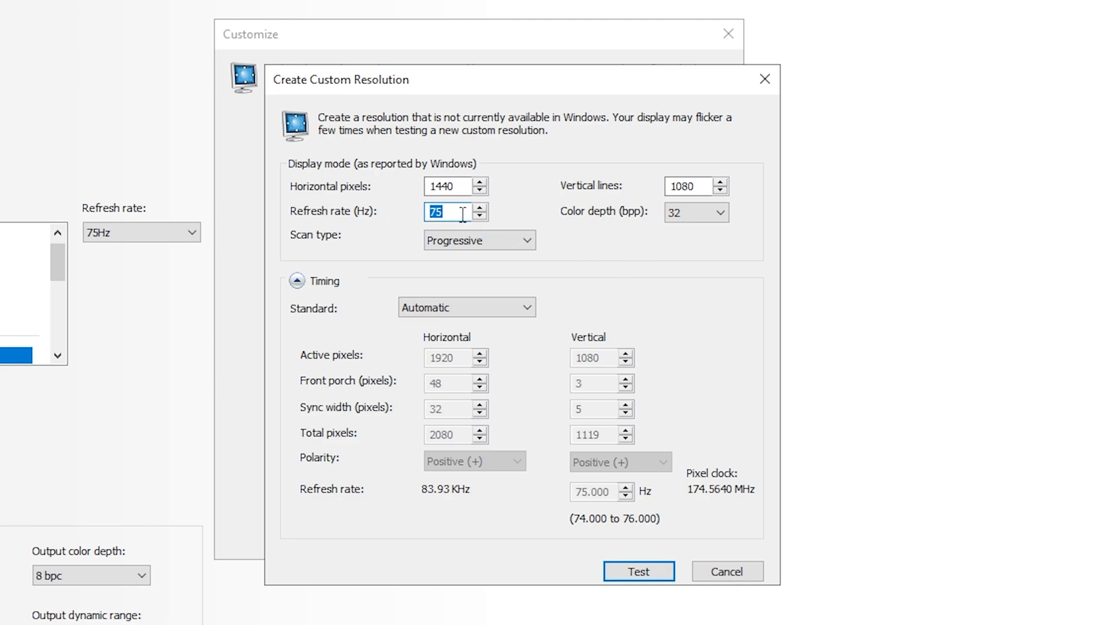
pyautogui.moveTo(633, 308)
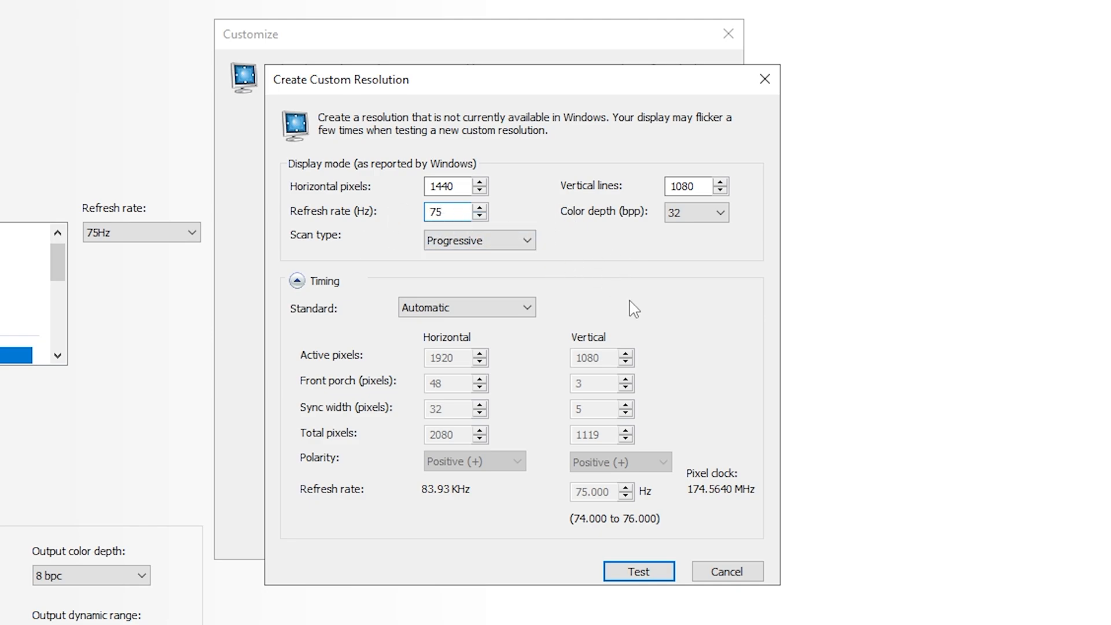
pyautogui.click(637, 571)
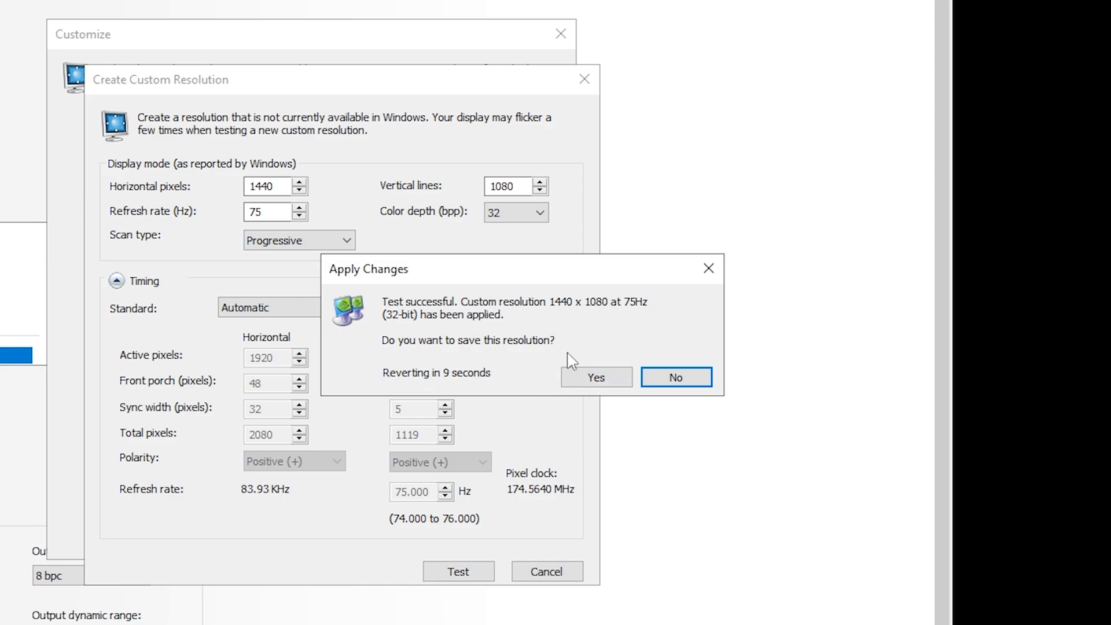
# Save the tested 1440×1080 at 75 Hz resolution and locate it under Custom in the resolution list
pyautogui.click(596, 377)
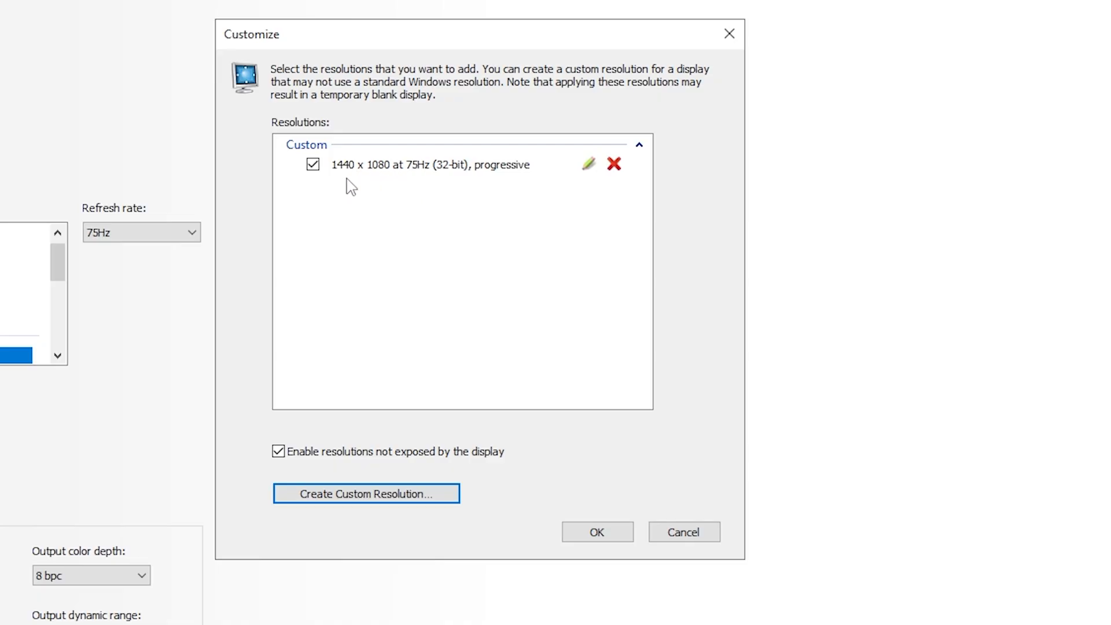
pyautogui.moveTo(387, 215)
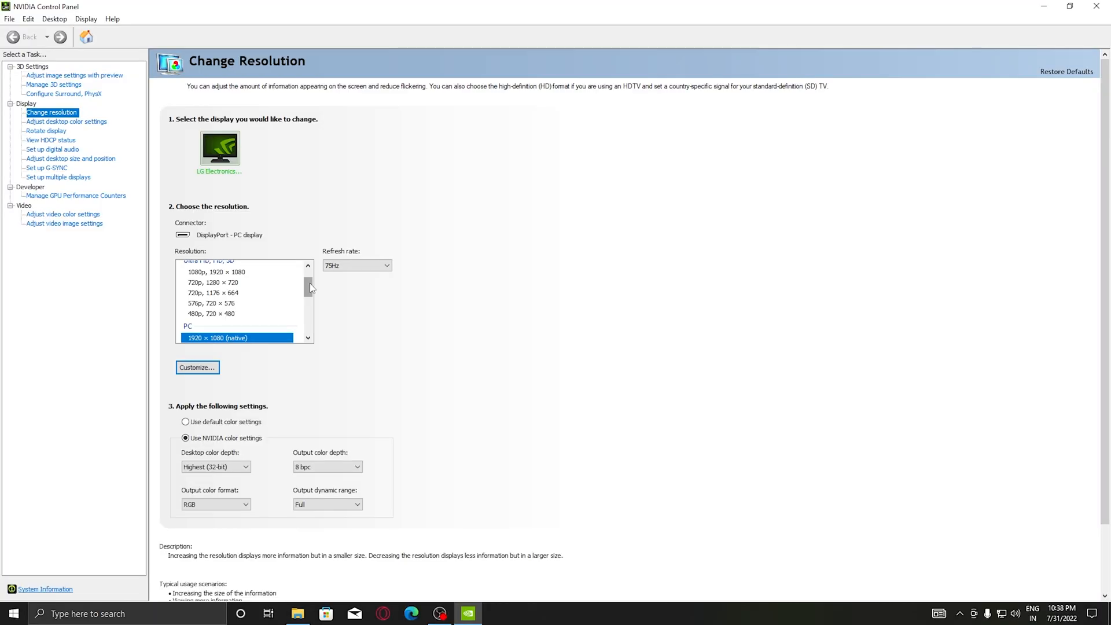
pyautogui.scroll(3)
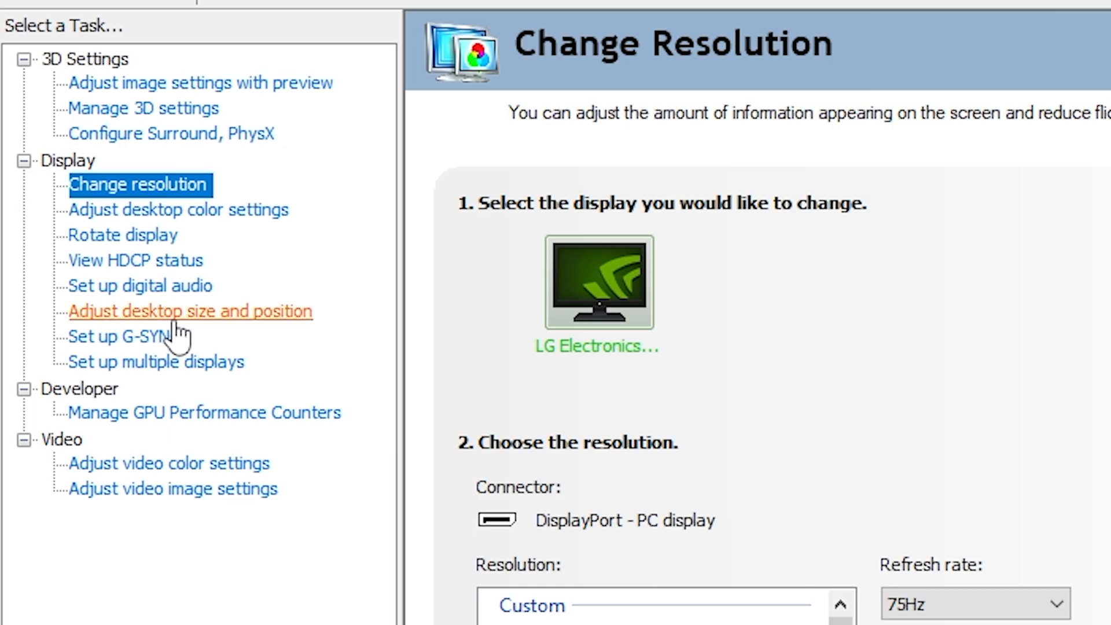
# Set full-screen scaling to be performed on the GPU in Adjust desktop size and position, and apply it
pyautogui.click(190, 311)
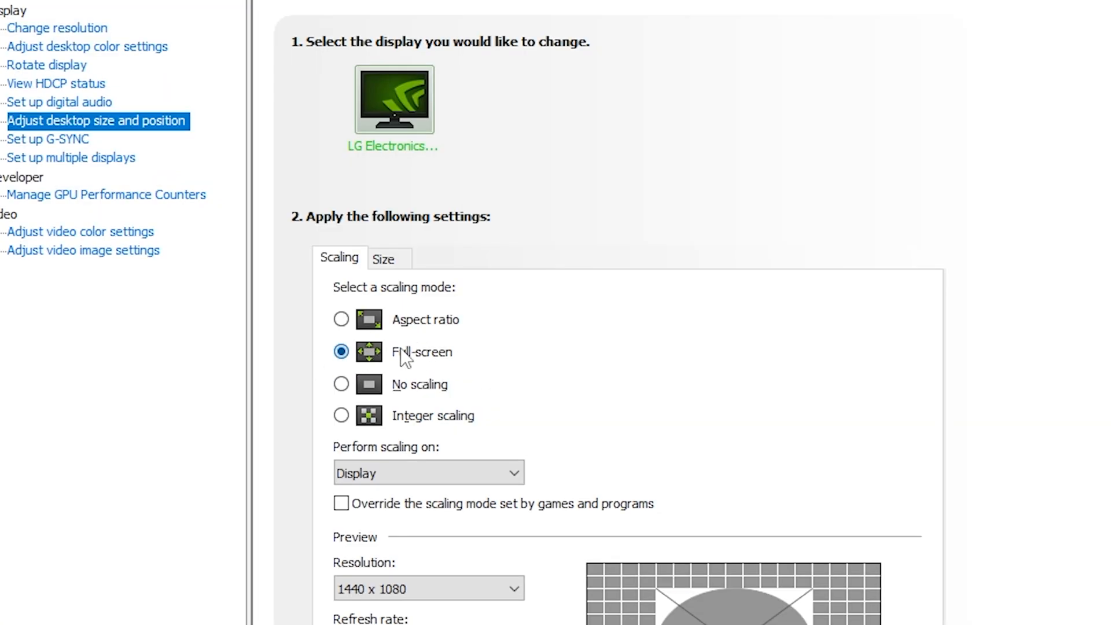
pyautogui.moveTo(150, 130)
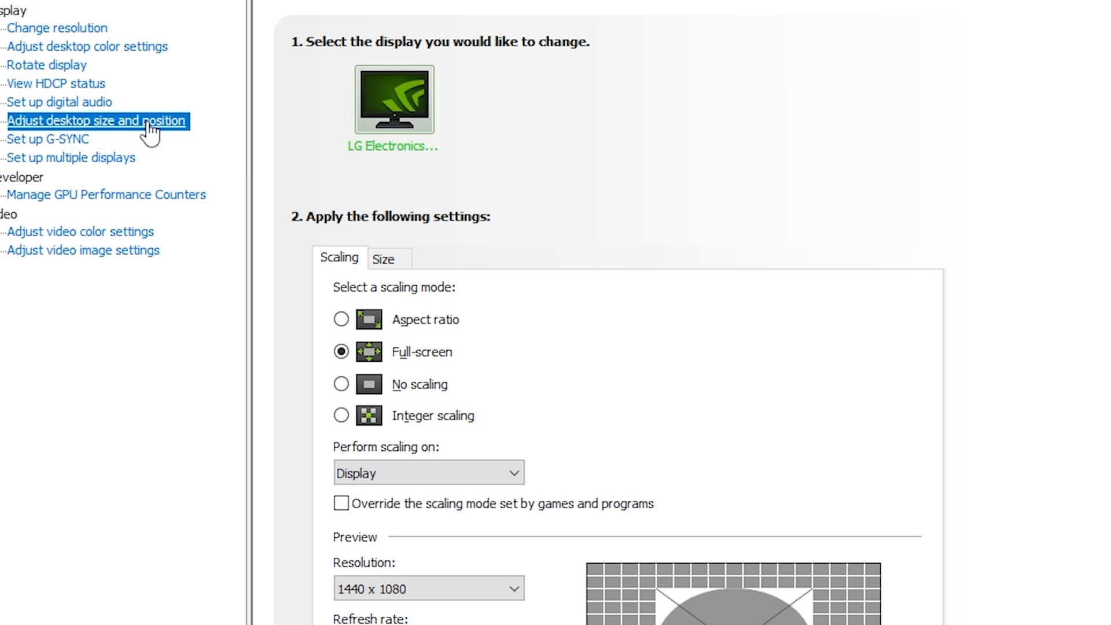
pyautogui.moveTo(511, 354)
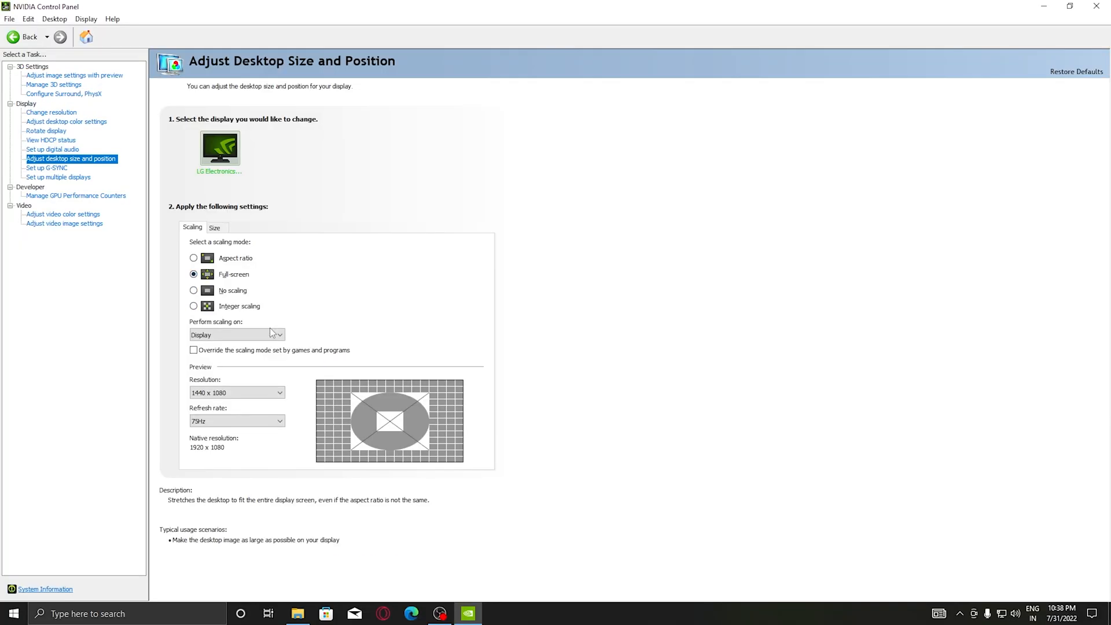
pyautogui.click(236, 334)
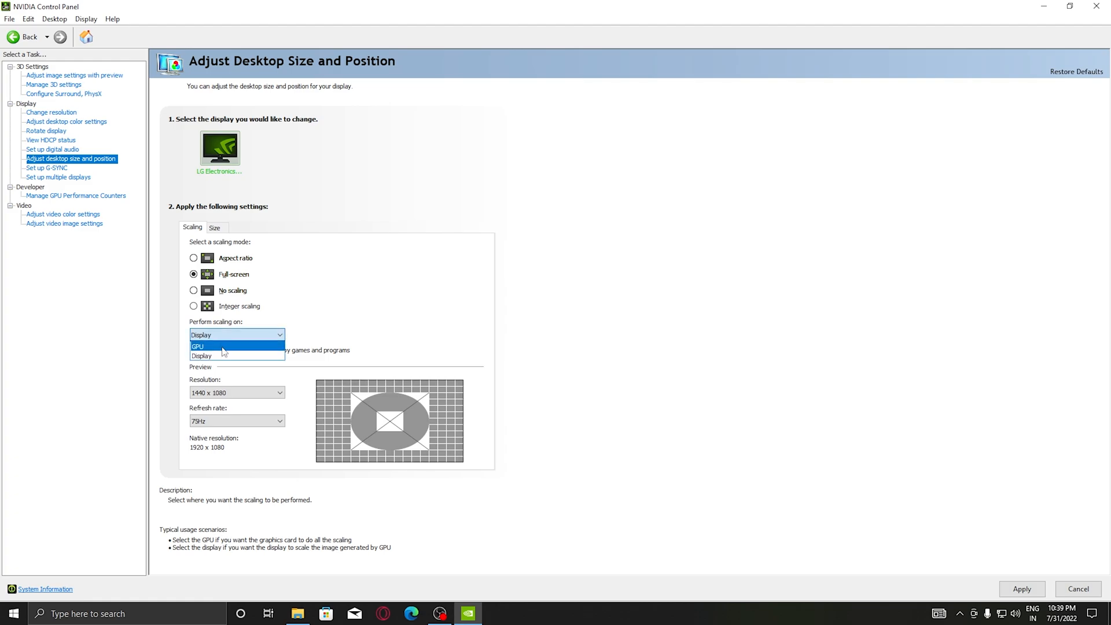
pyautogui.click(198, 346)
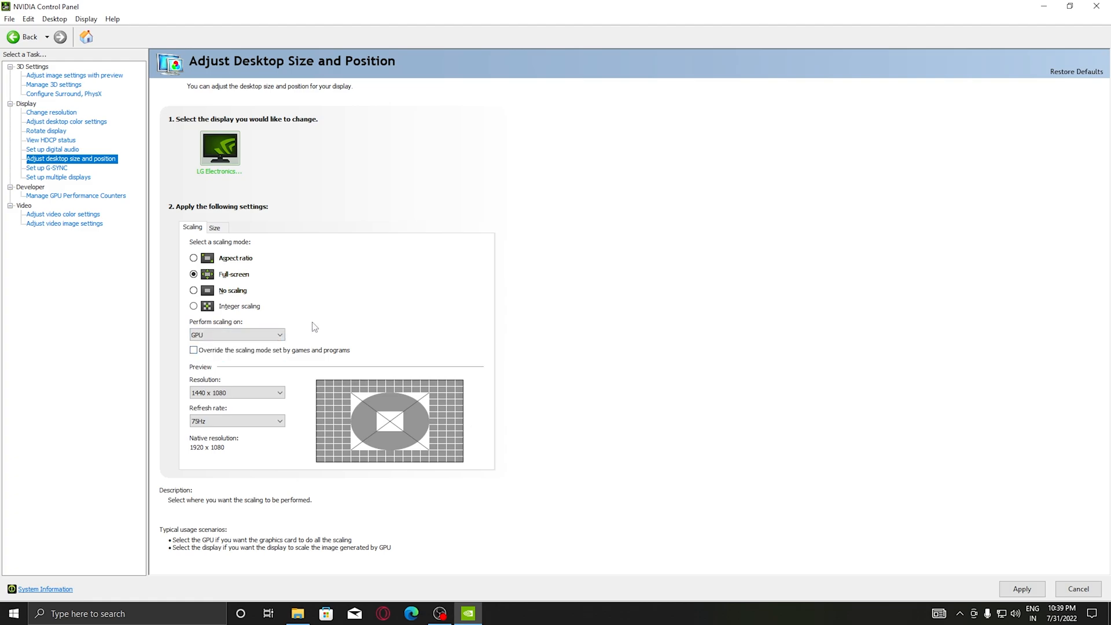
pyautogui.moveTo(1022, 589)
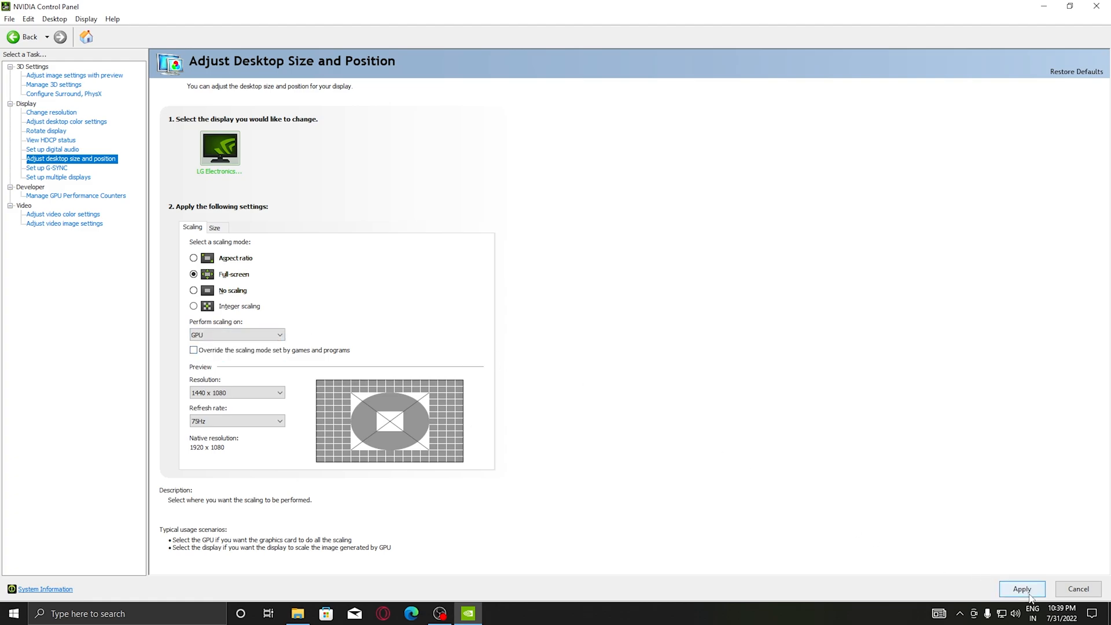
pyautogui.click(1022, 589)
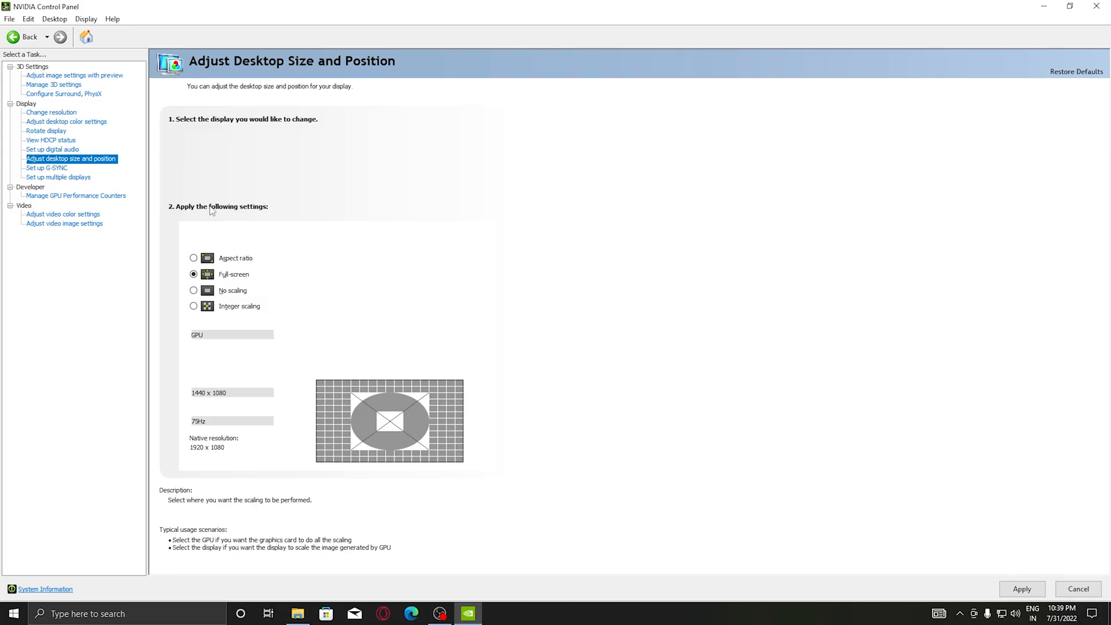
# Close NVIDIA Control Panel, returning to the desktop
pyautogui.click(51, 112)
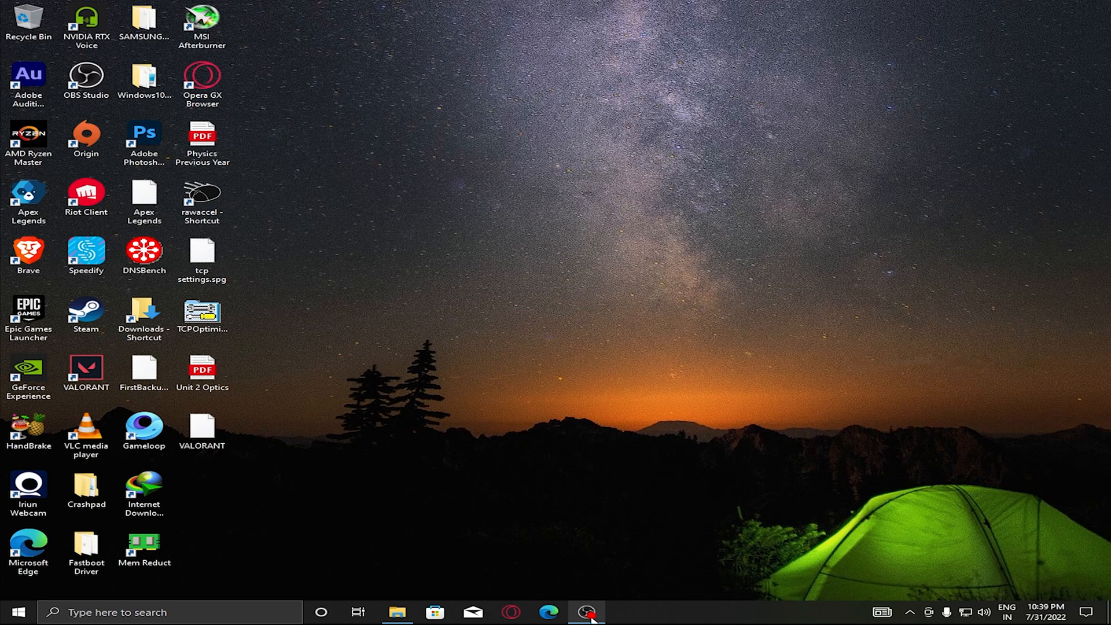
pyautogui.moveTo(436, 429)
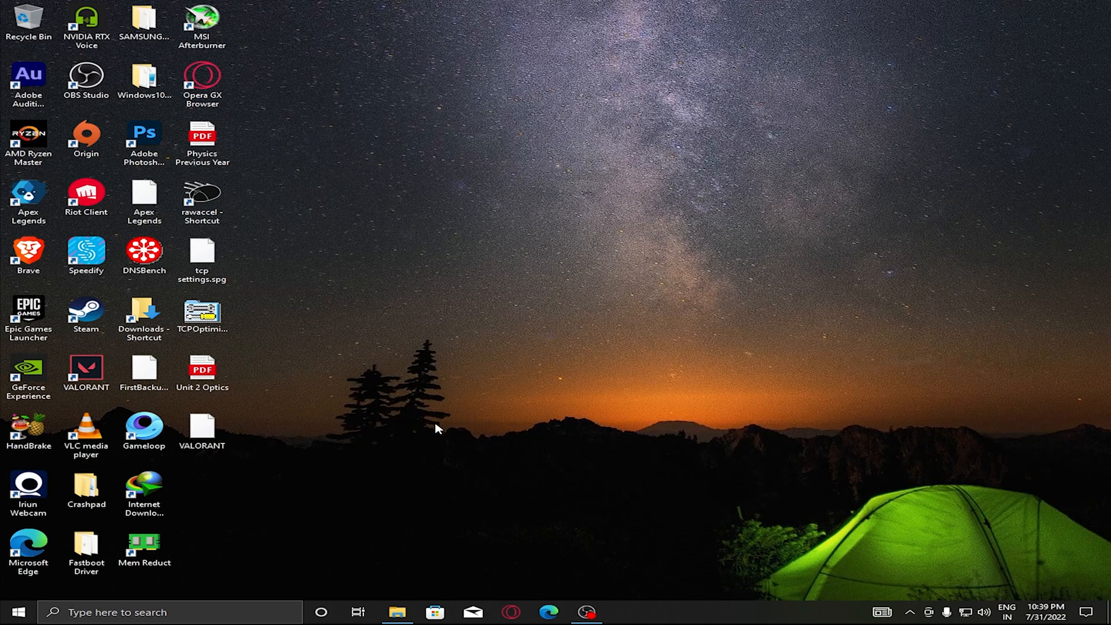
pyautogui.moveTo(436, 437)
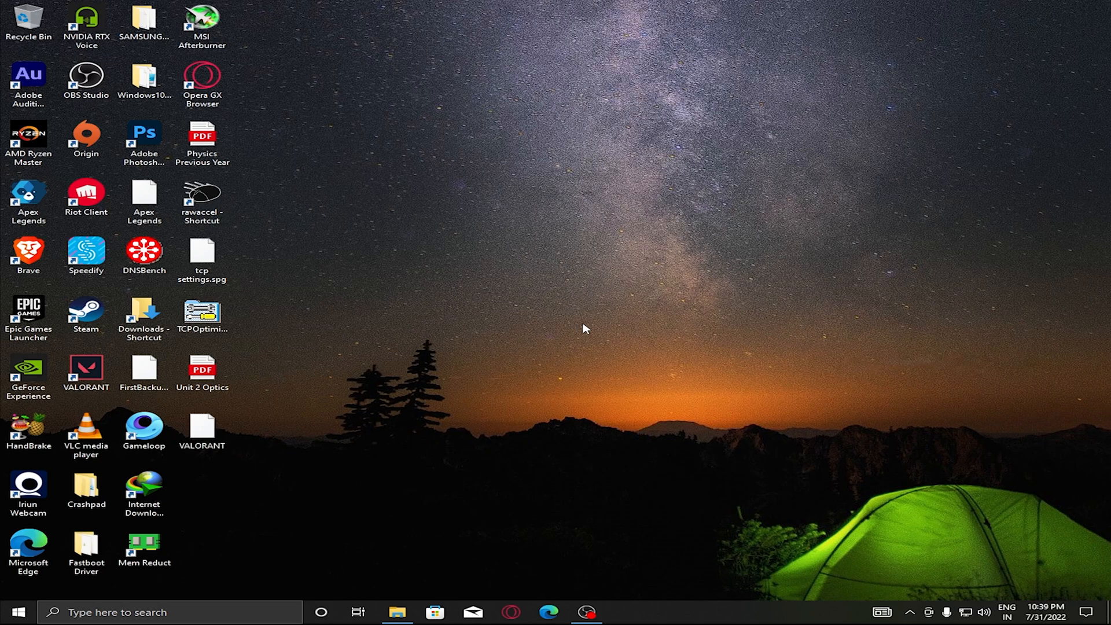
pyautogui.moveTo(230, 606)
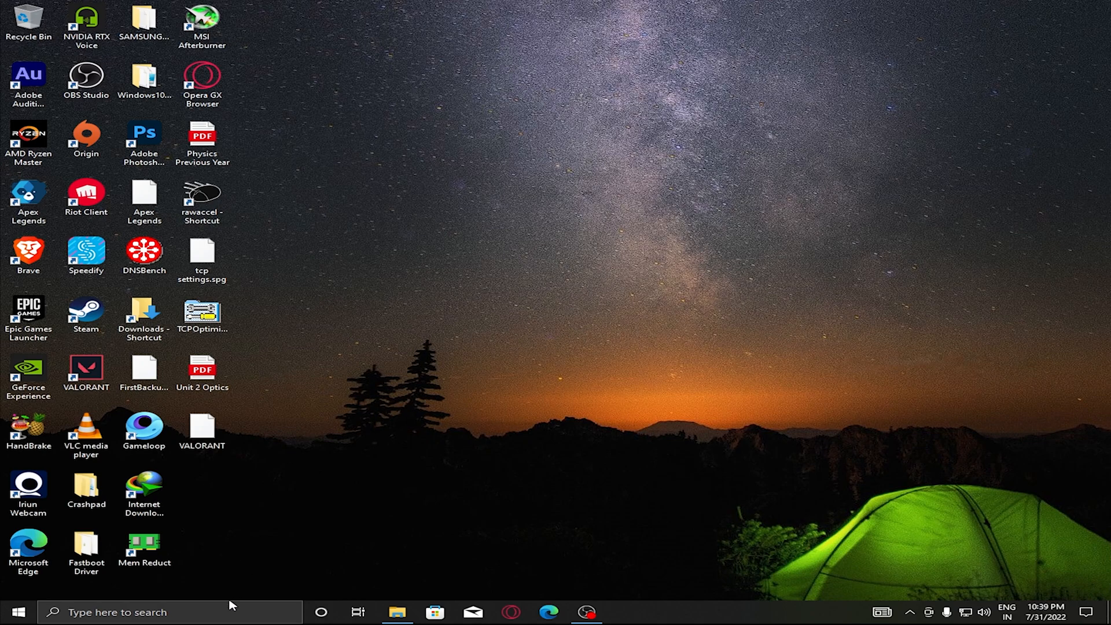
pyautogui.moveTo(458, 390)
pyautogui.write('saved')
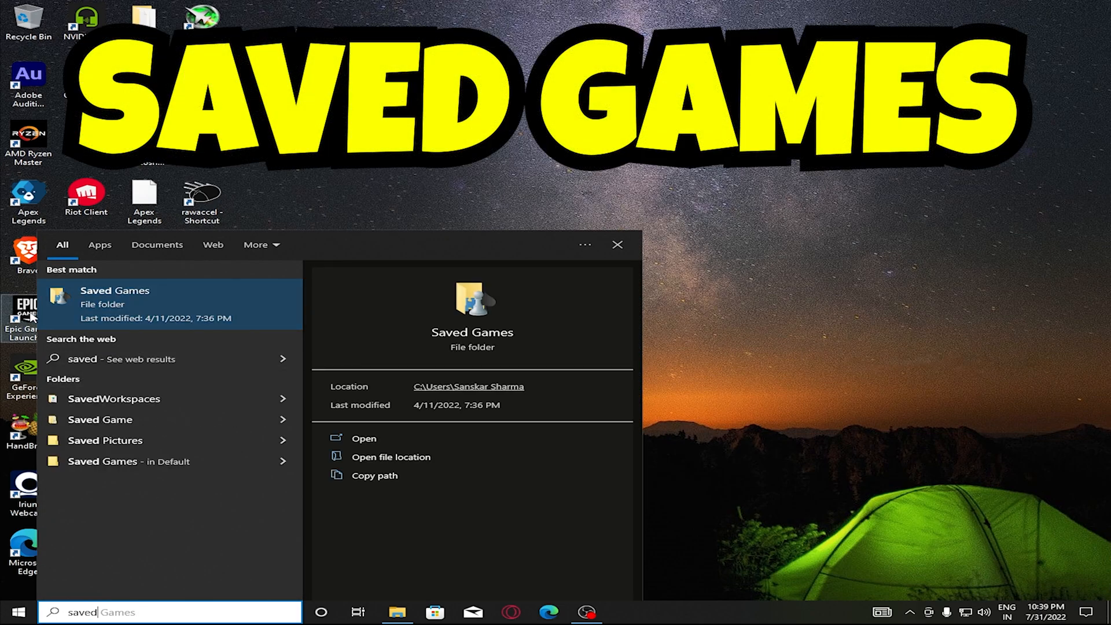
pyautogui.moveTo(115, 304)
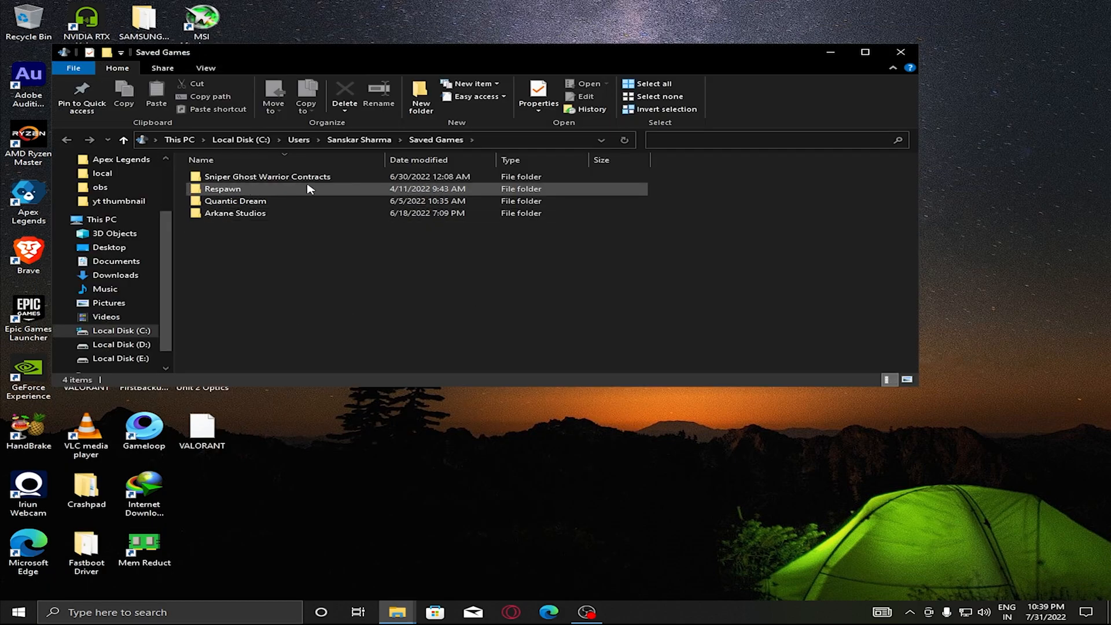
# Navigate Respawn > Apex > local and open videoconfig in Notepad
pyautogui.doubleClick(222, 188)
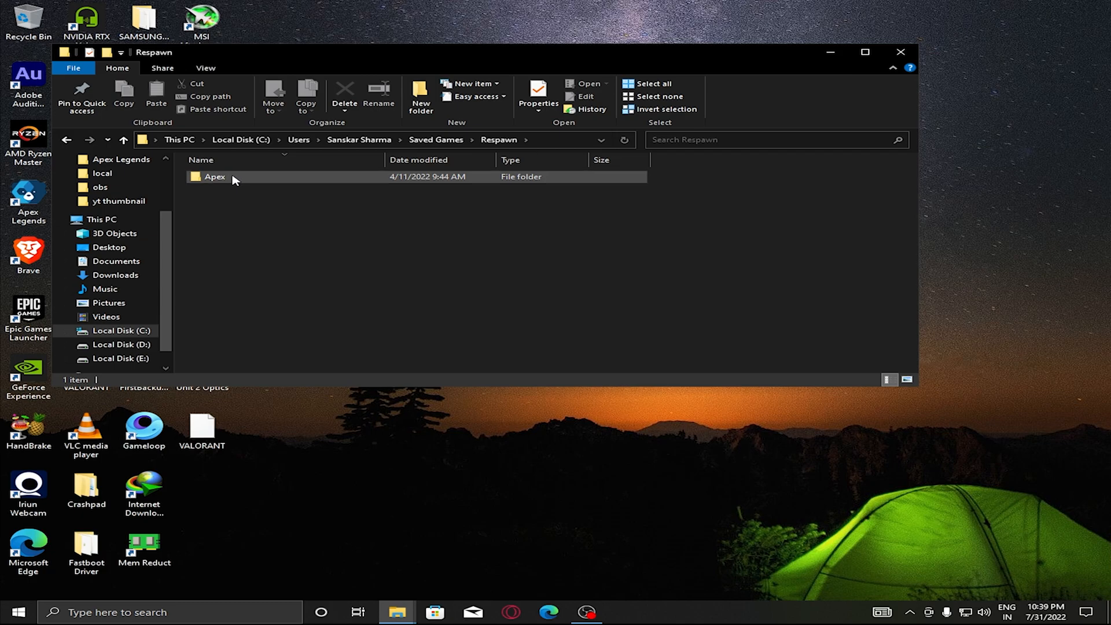
pyautogui.doubleClick(214, 176)
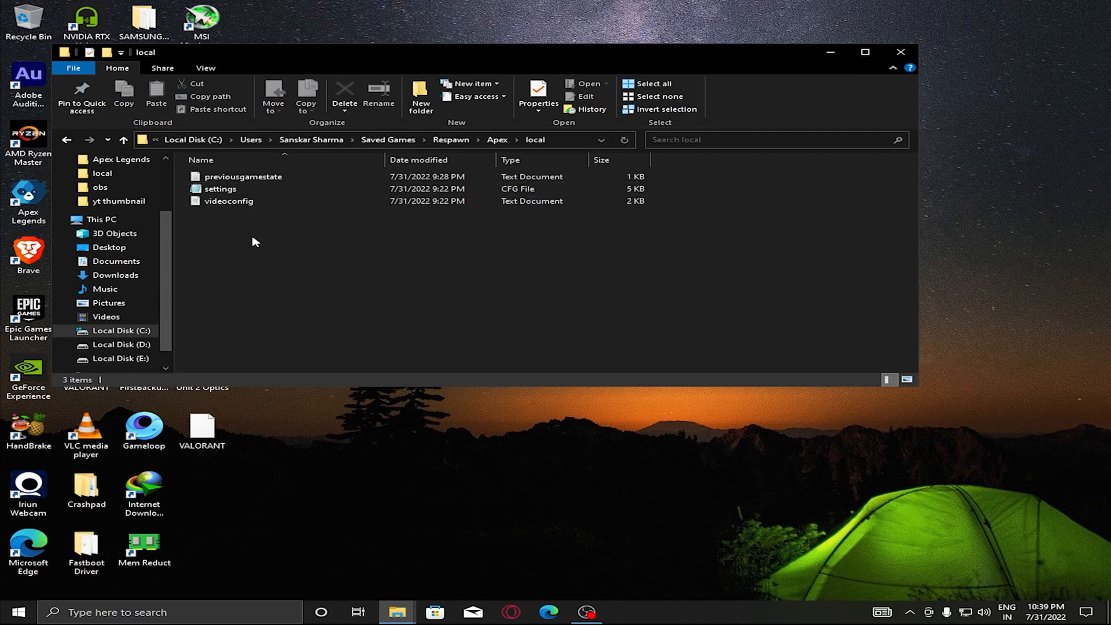
pyautogui.doubleClick(228, 200)
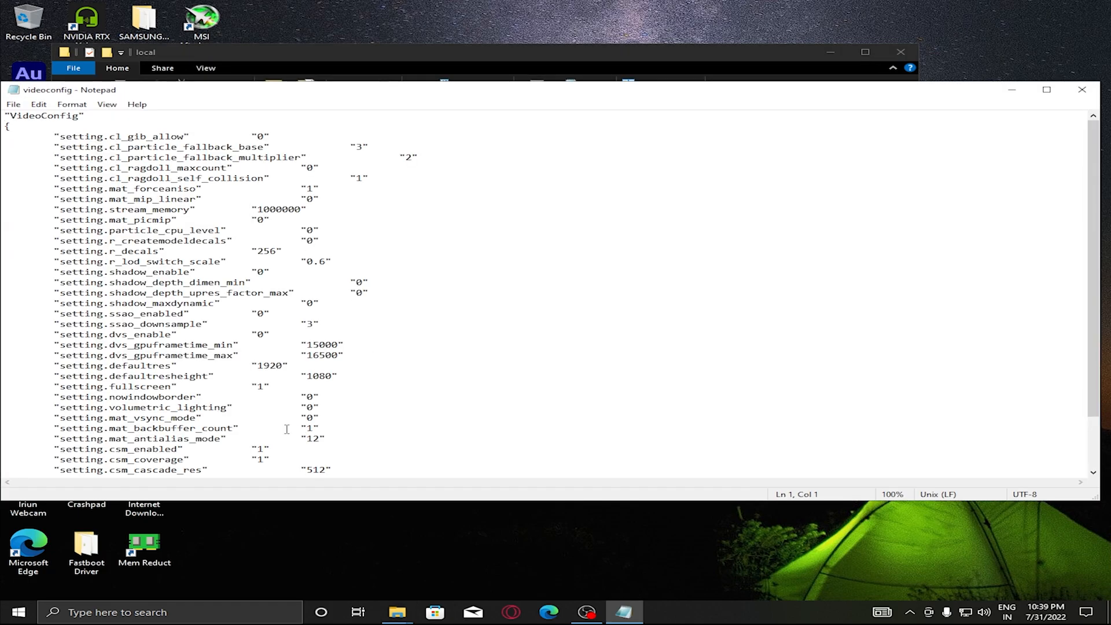
pyautogui.moveTo(276, 372)
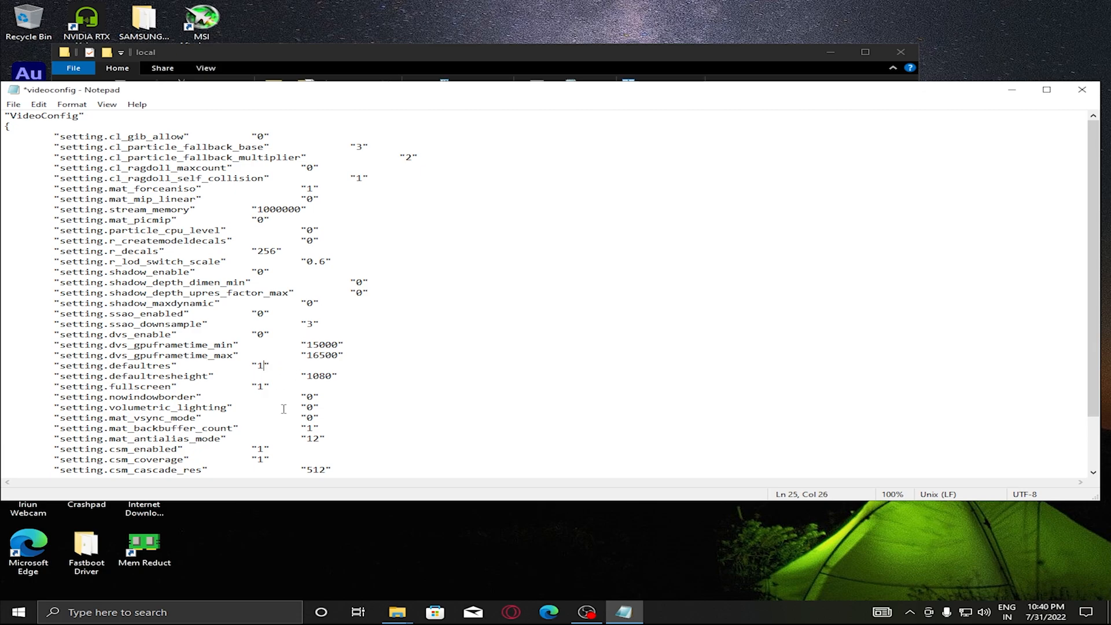
# Change setting.defaultres to 1440, keeping height 1080, then save and close videoconfig
pyautogui.write('440')
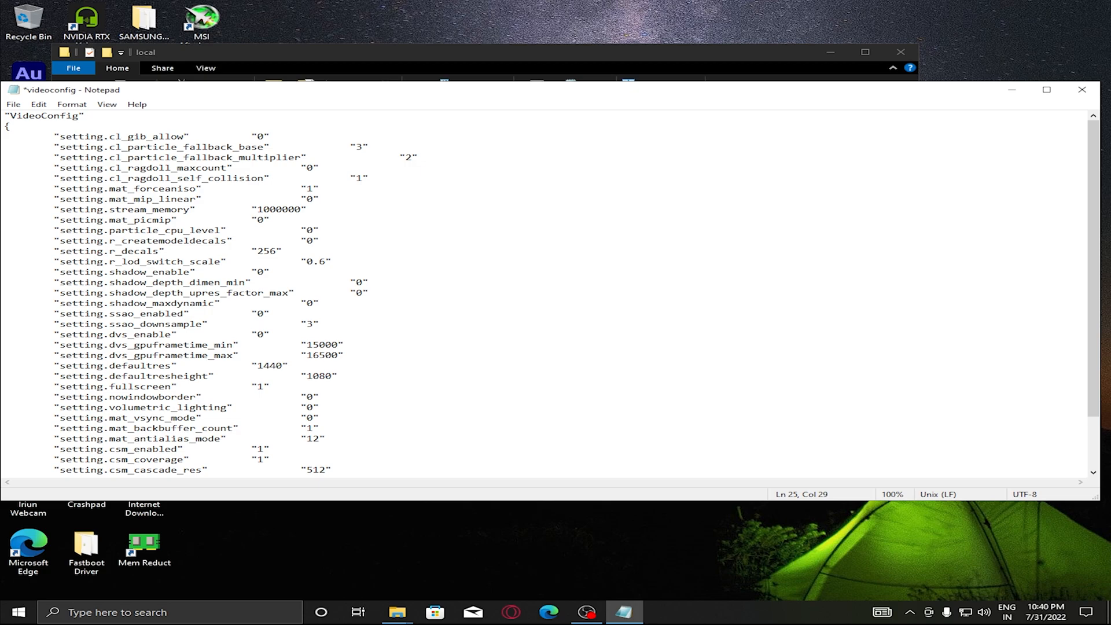
pyautogui.click(282, 365)
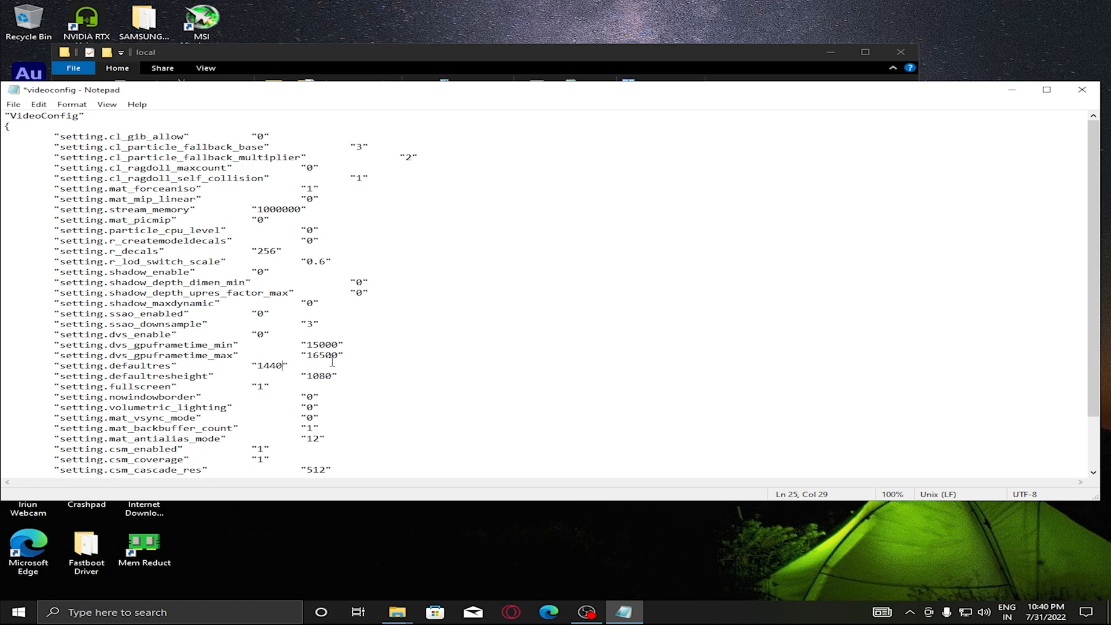
pyautogui.click(13, 104)
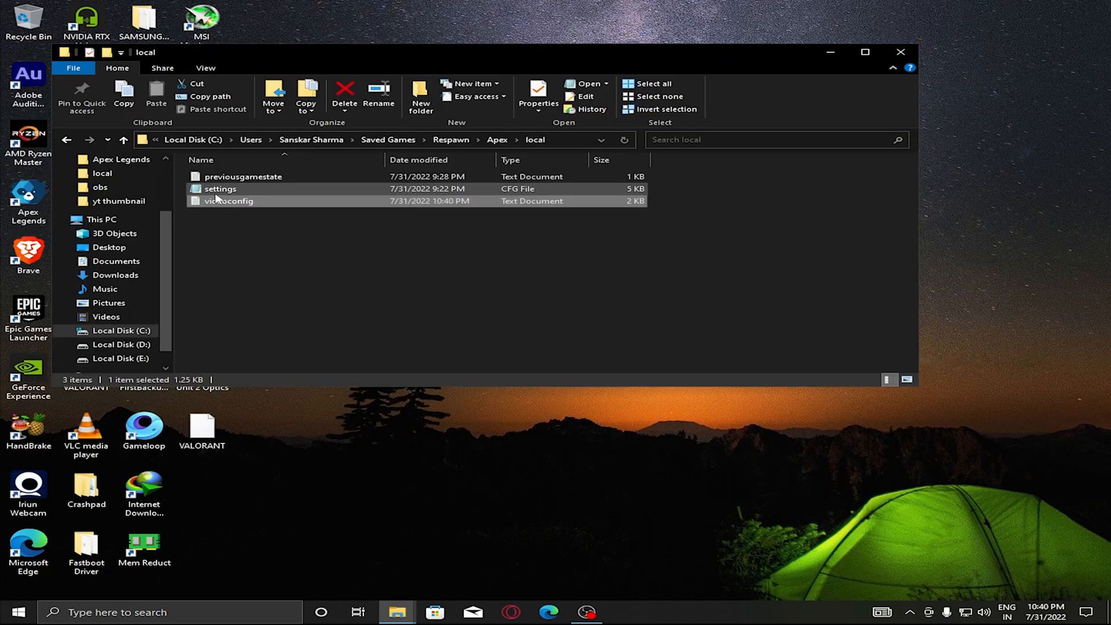
# Mark videoconfig as Read-only in its Properties and apply the change
pyautogui.click(539, 96)
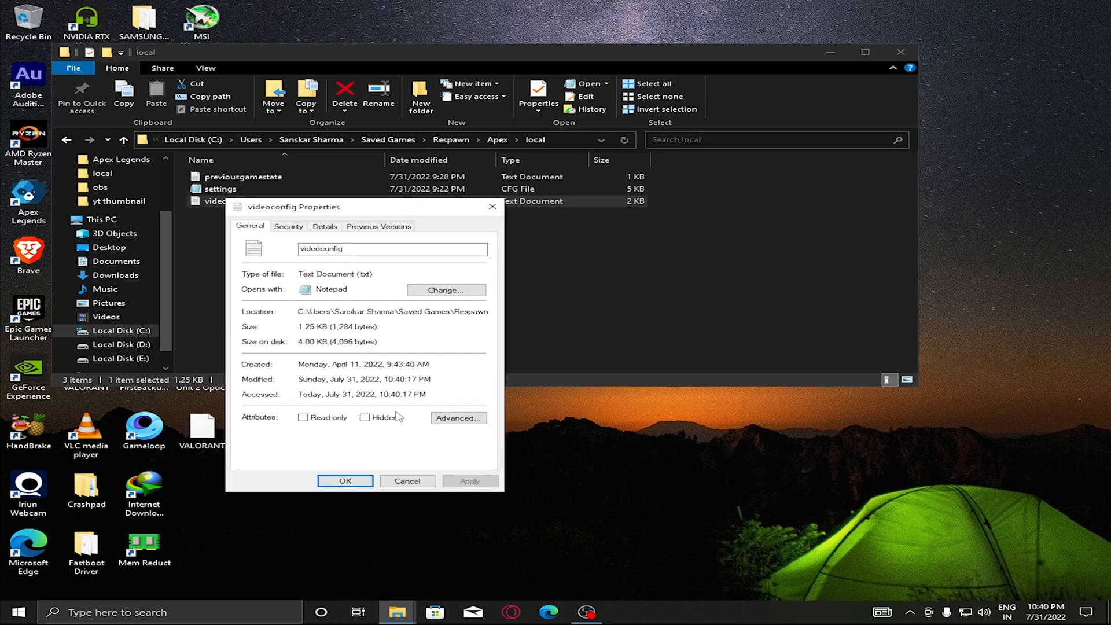
pyautogui.click(286, 418)
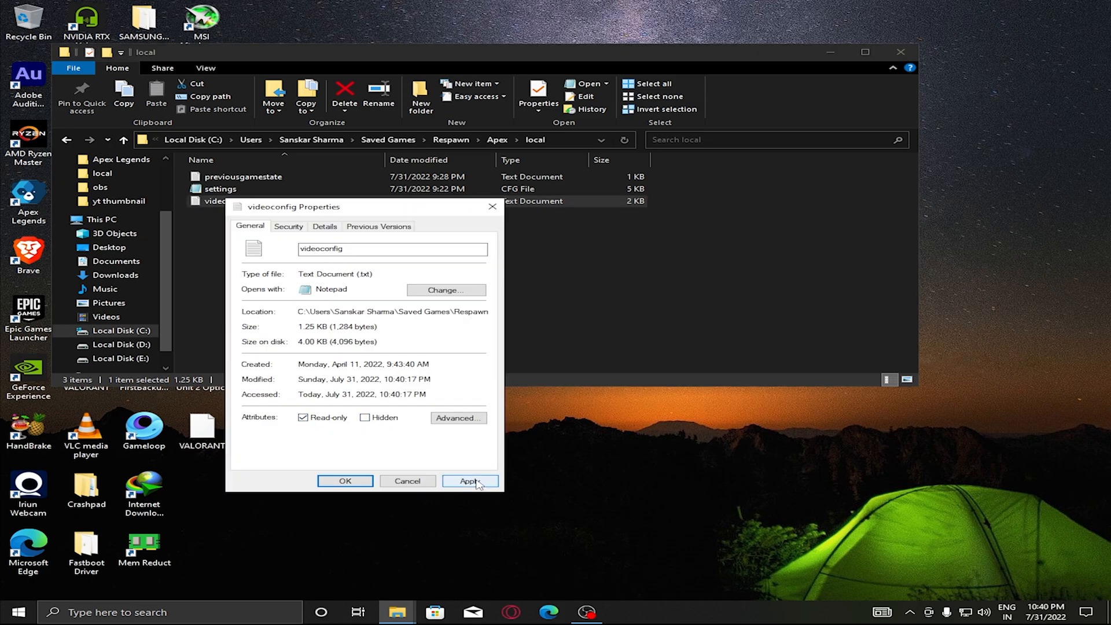
pyautogui.click(470, 480)
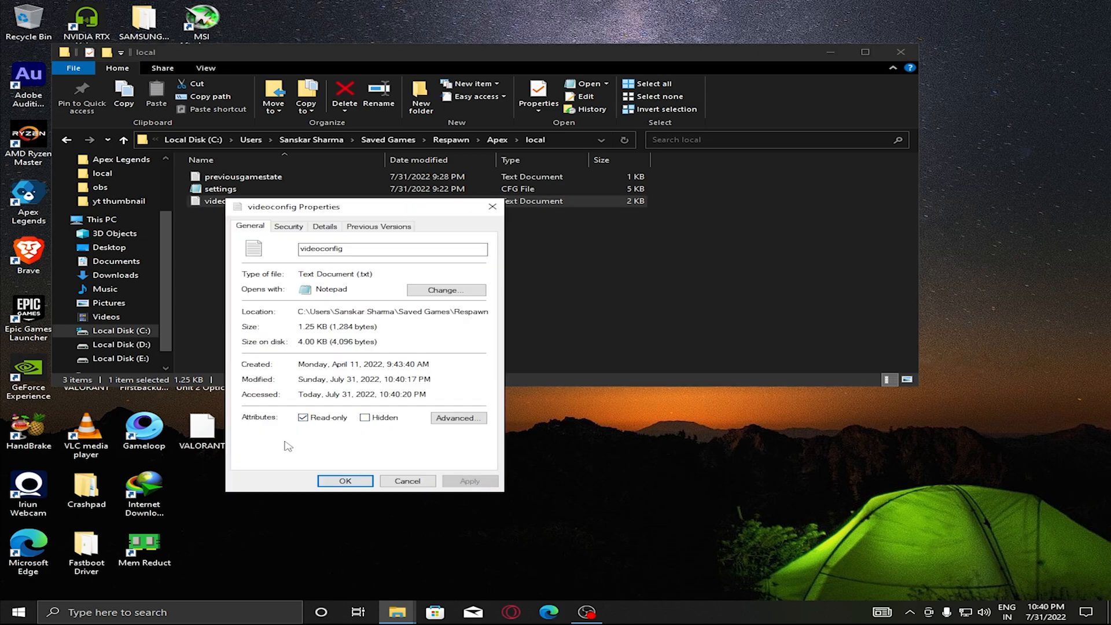
pyautogui.moveTo(286, 357)
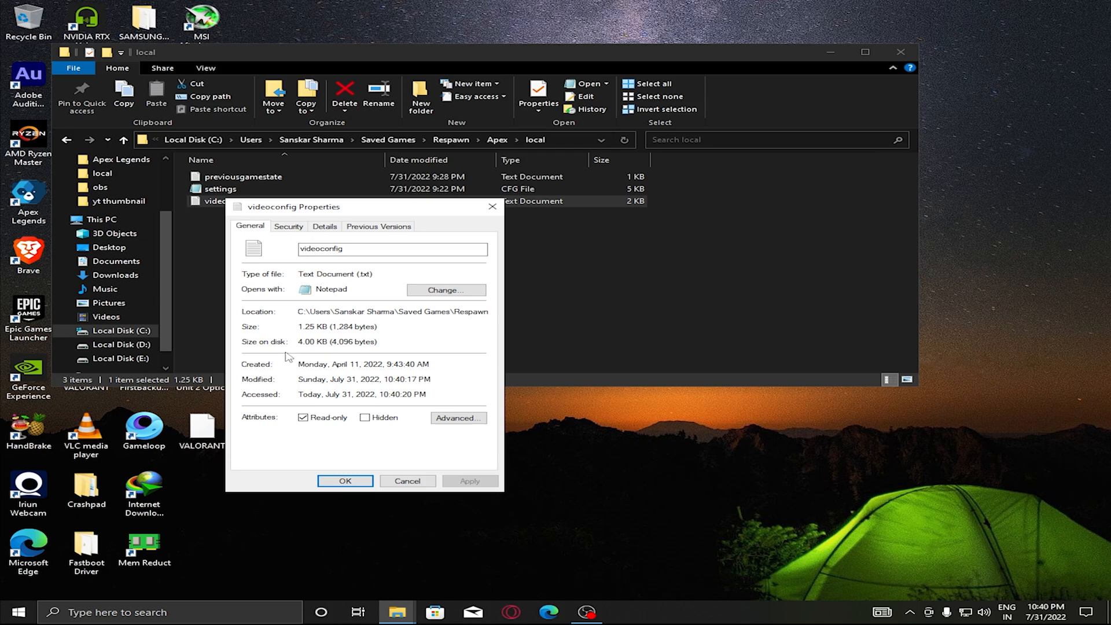
pyautogui.moveTo(266, 413)
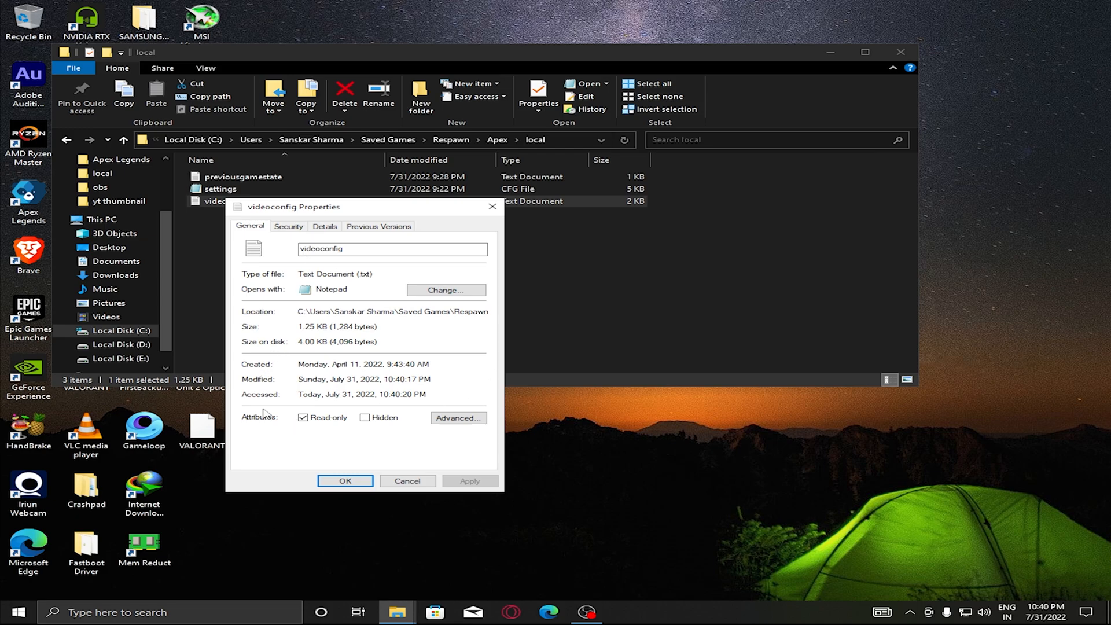
pyautogui.moveTo(270, 226)
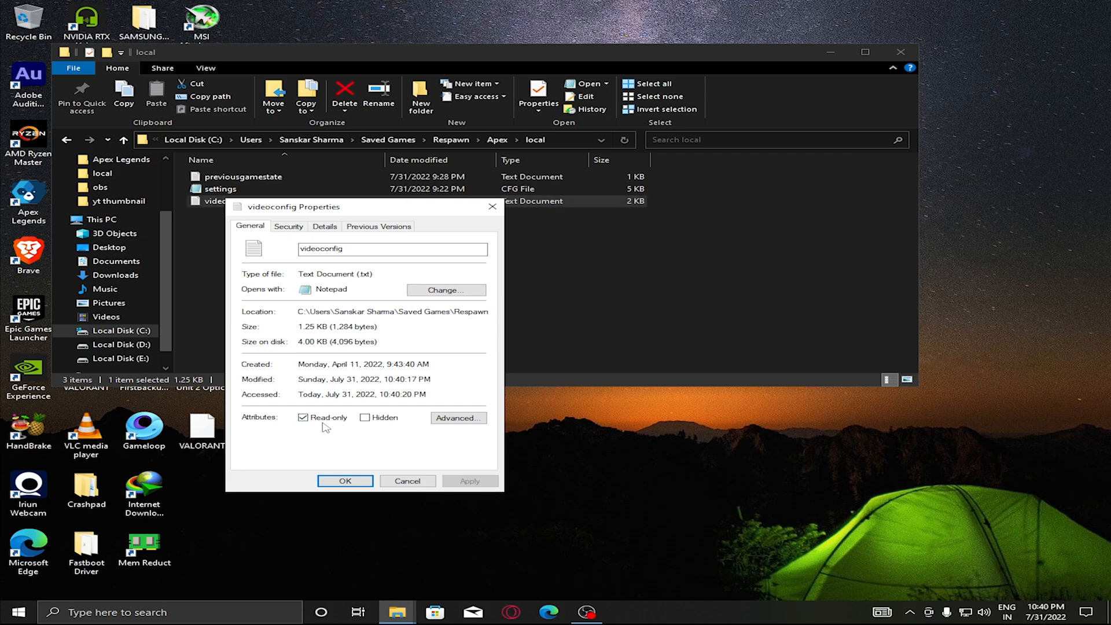
pyautogui.click(345, 482)
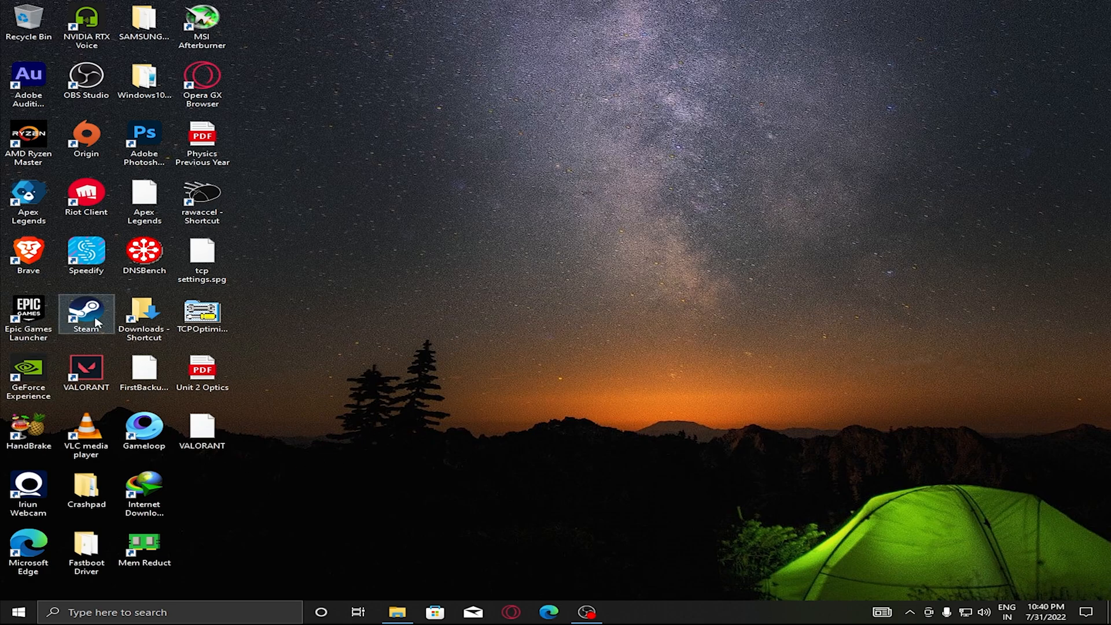
pyautogui.moveTo(605, 354)
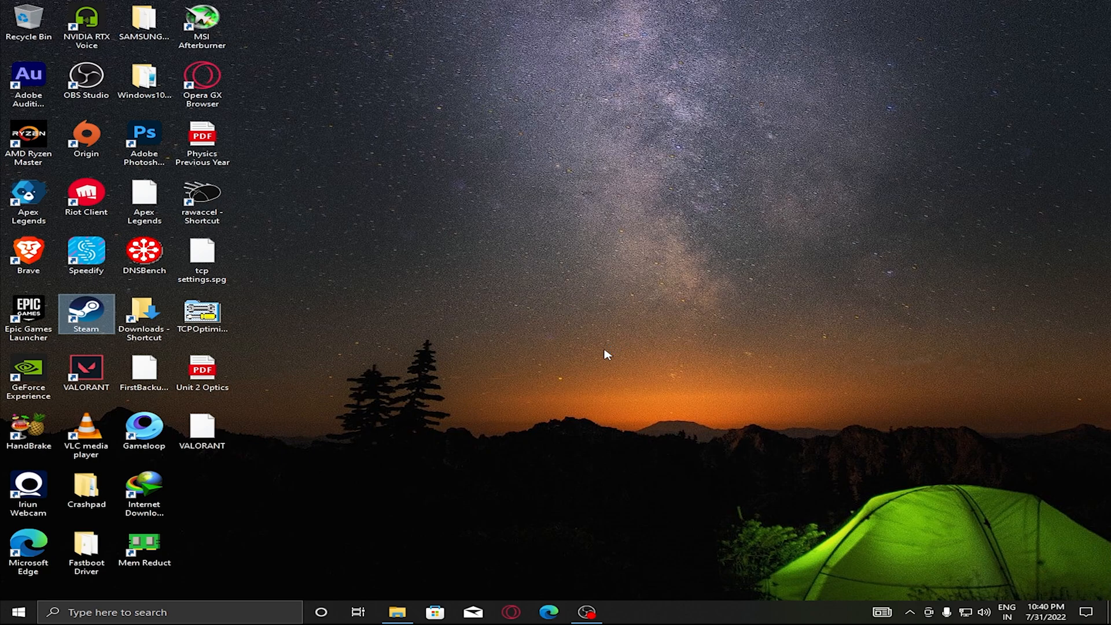
# Launch Steam from the desktop shortcut
pyautogui.doubleClick(86, 312)
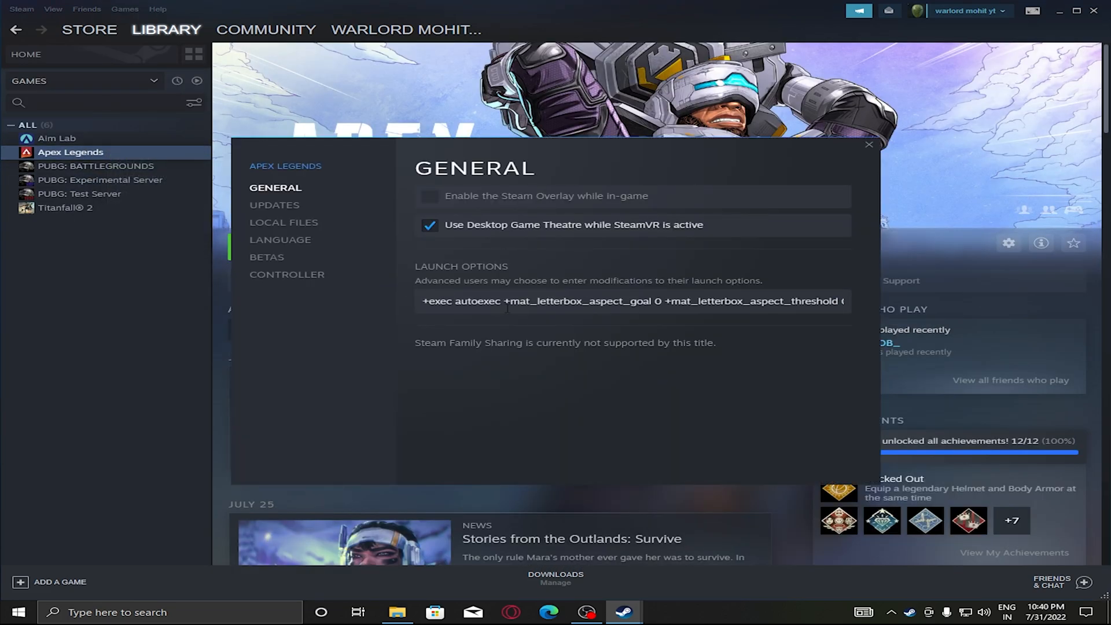
# Enter +exec autoexec +mat_letterbox_aspect_goal 0 +mat_letterbox_aspect_threshold 0 +fps_max 0 as launch options
pyautogui.click(507, 301)
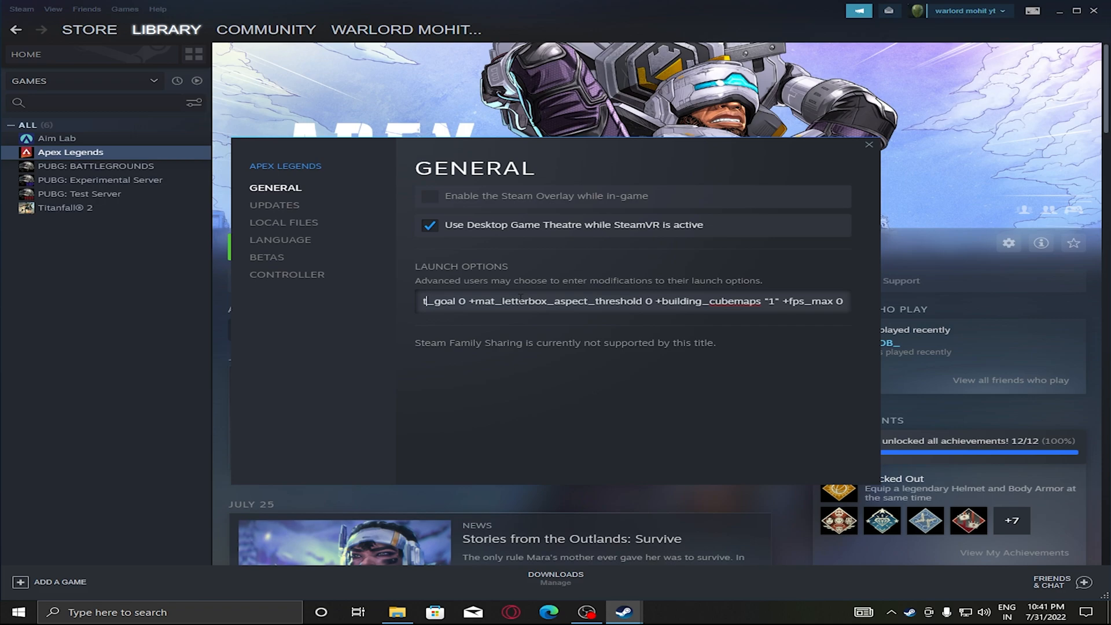
pyautogui.moveTo(888, 84)
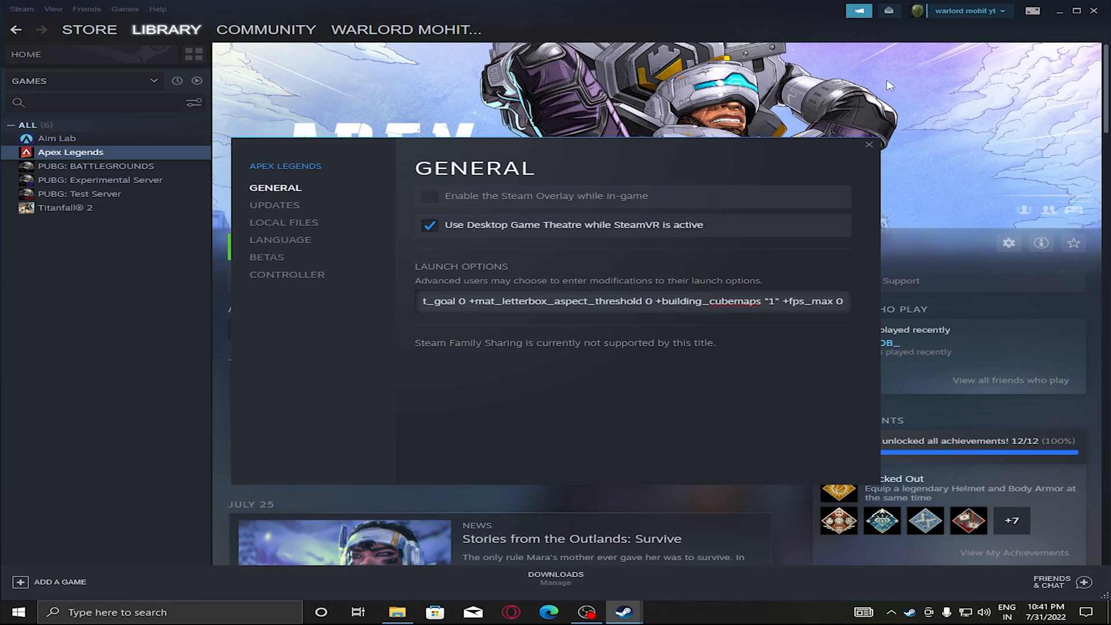
pyautogui.moveTo(594, 357)
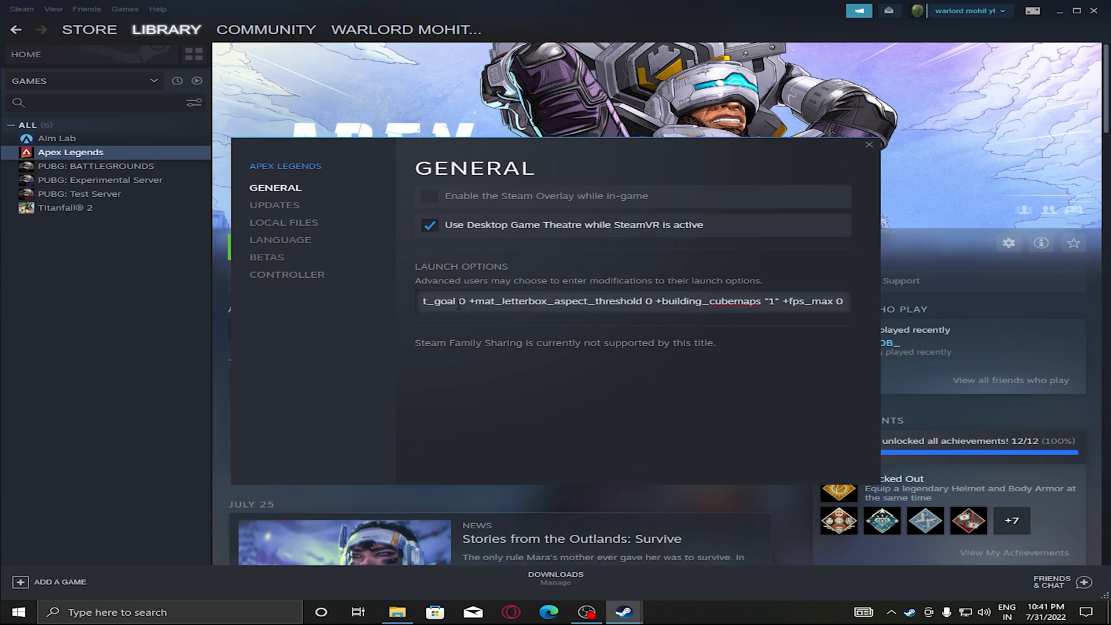
pyautogui.tripleClick(630, 301)
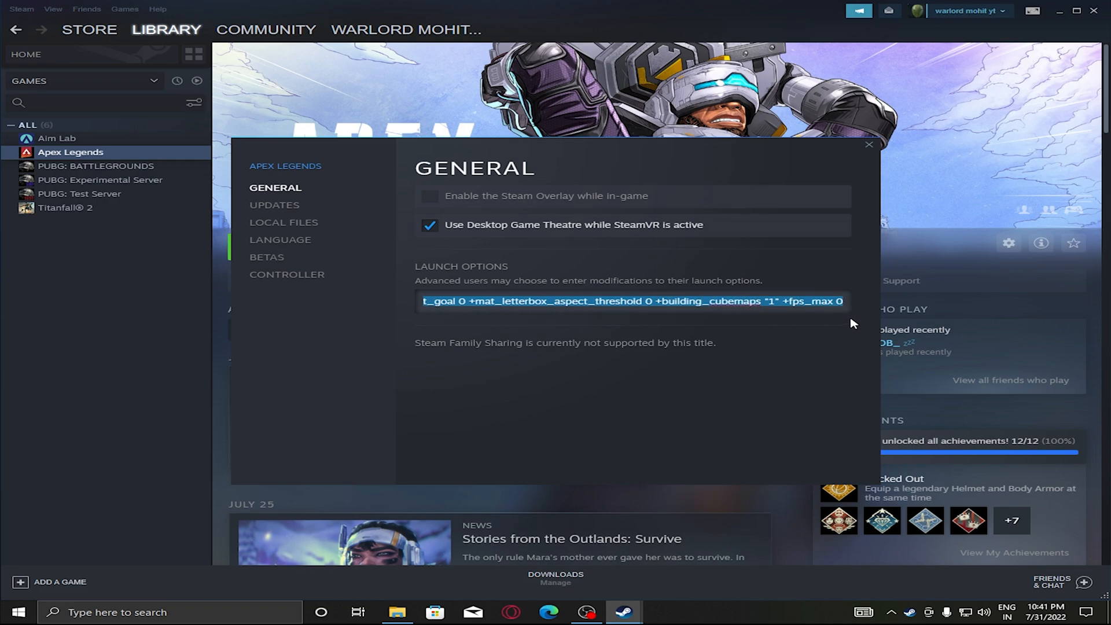
pyautogui.moveTo(871, 146)
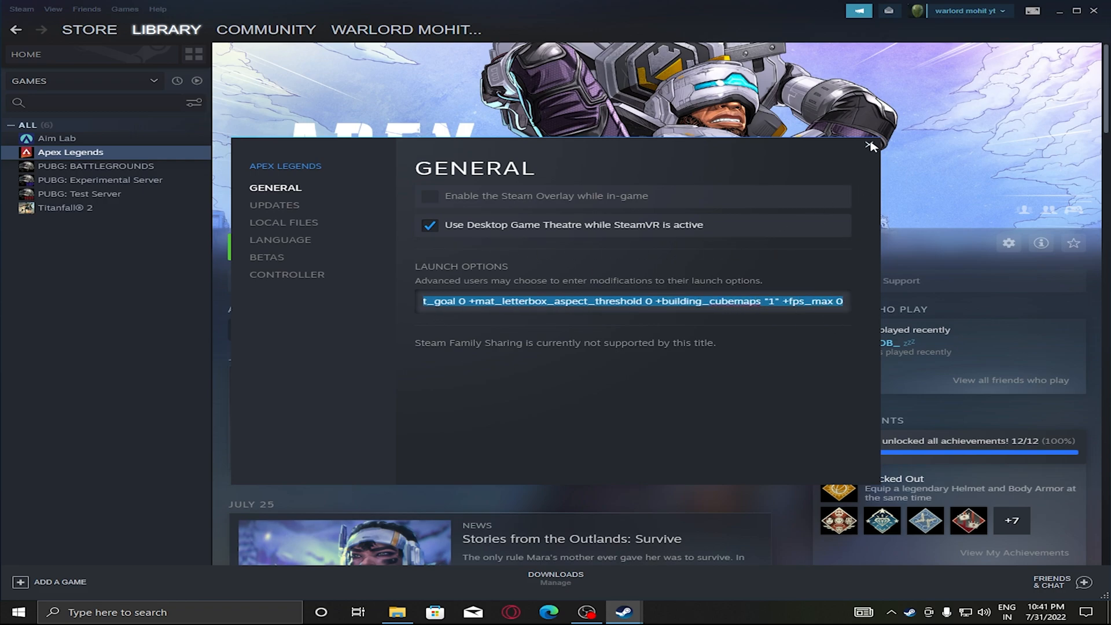
pyautogui.click(870, 146)
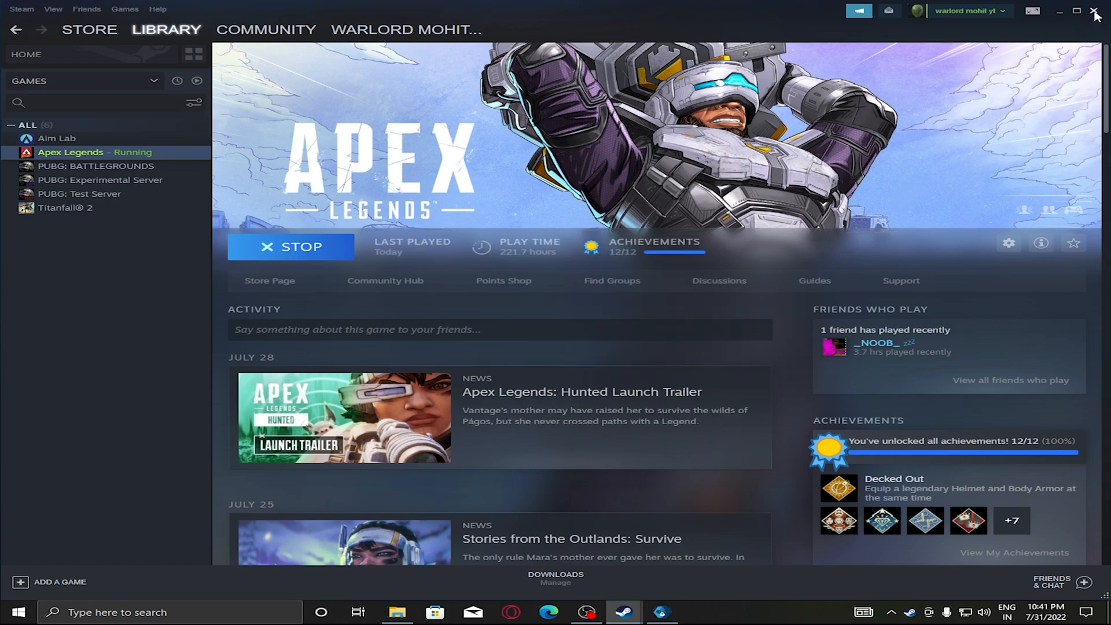
# Close Steam and let Apex Legends load to its title screen
pyautogui.click(1095, 12)
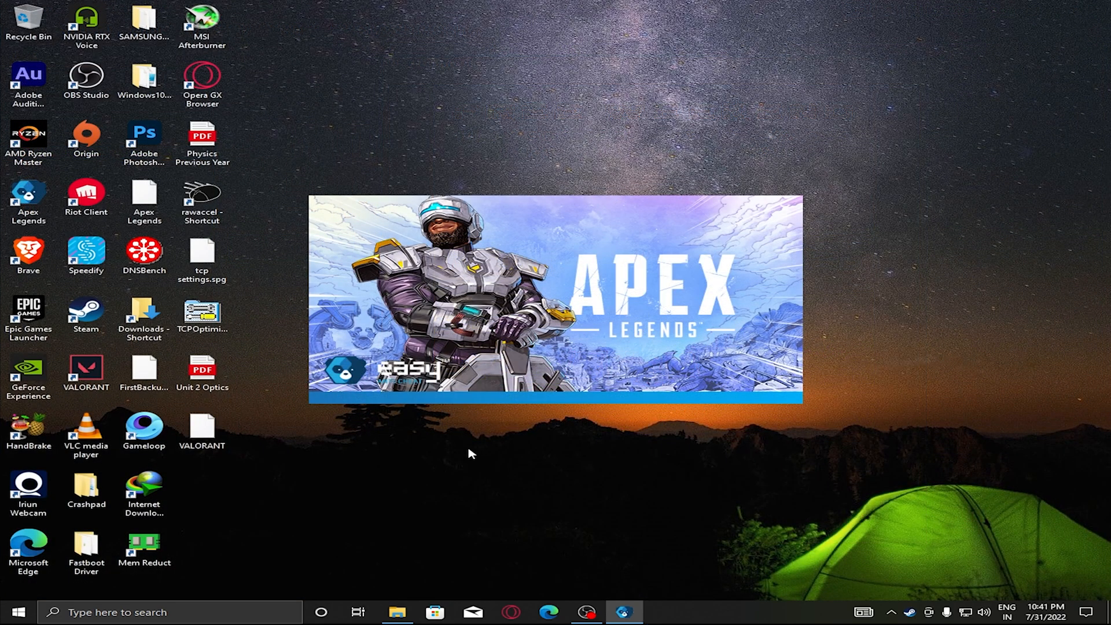
pyautogui.moveTo(447, 436)
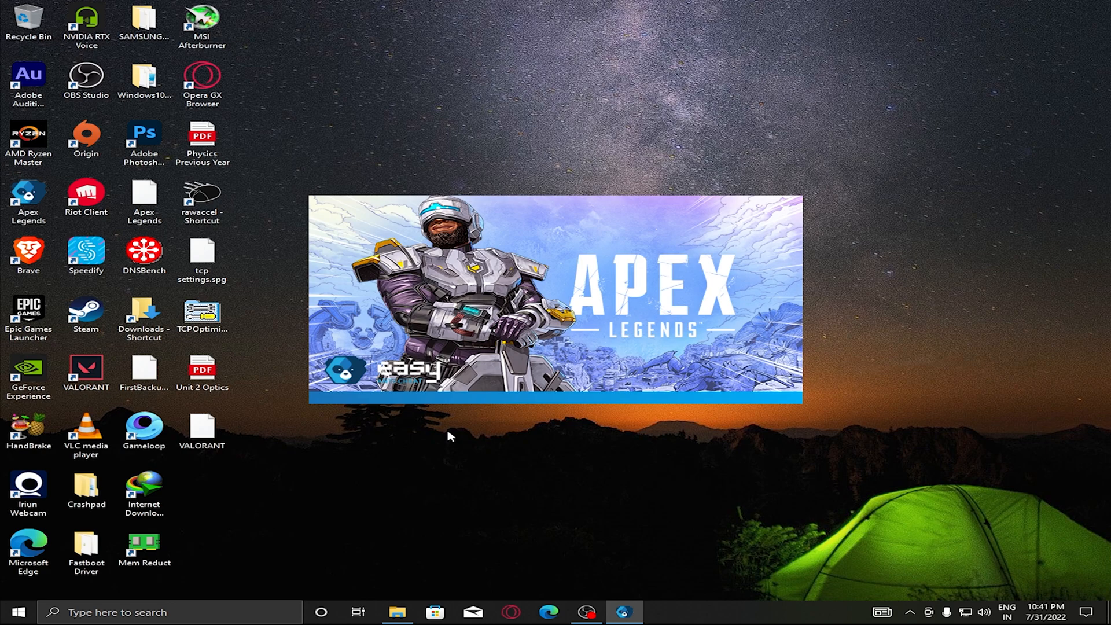
pyautogui.moveTo(456, 432)
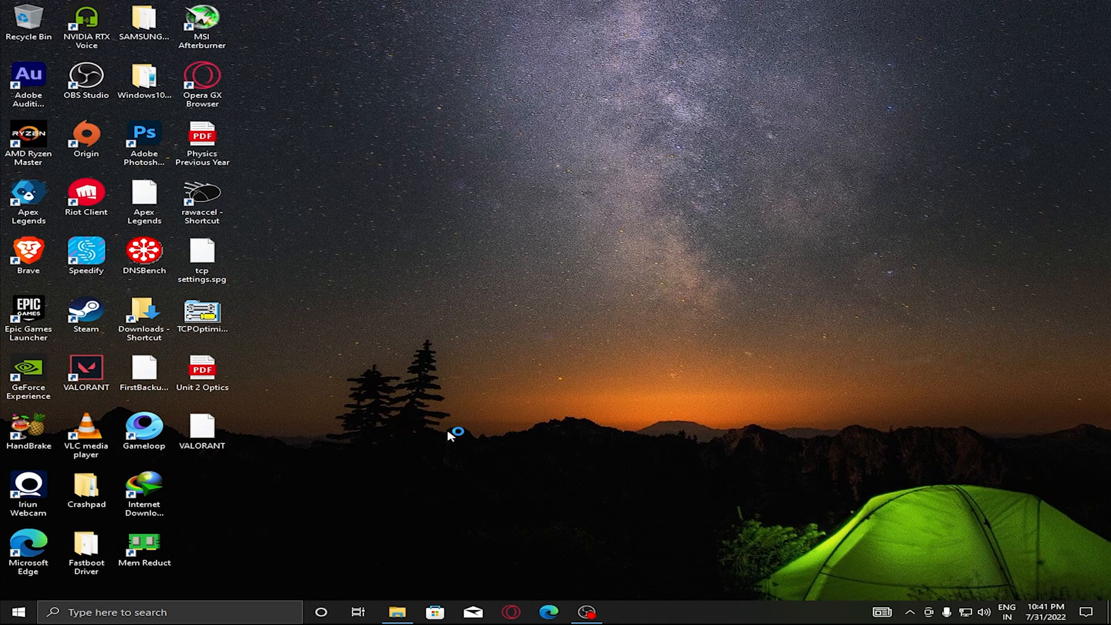
pyautogui.moveTo(448, 437)
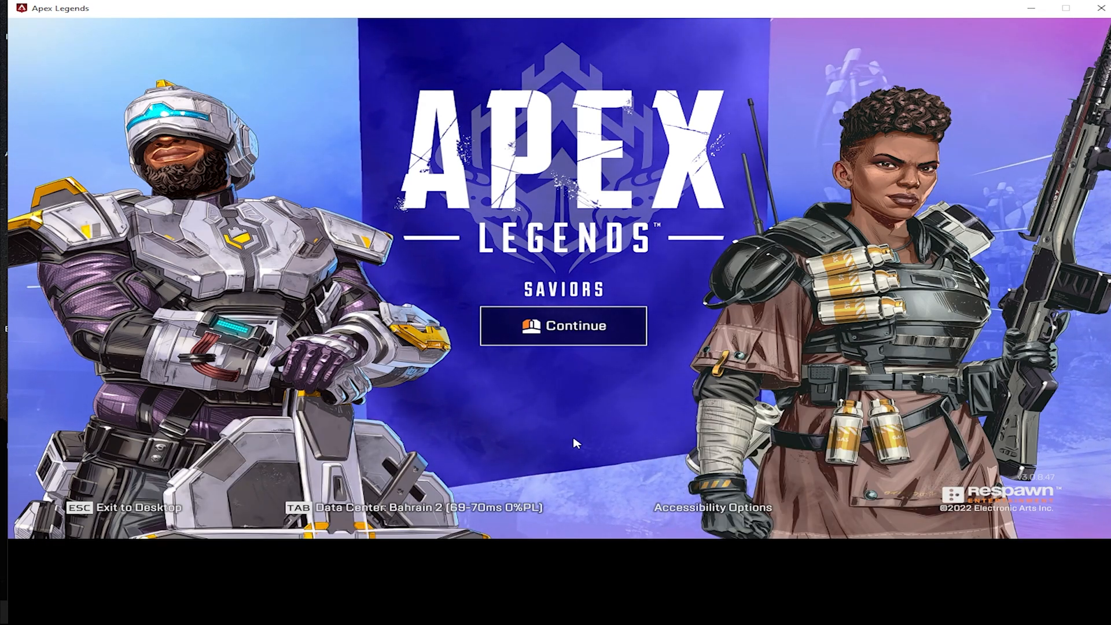
# Continue past the title screen into The Firing Range to check the stretched view
pyautogui.click(563, 327)
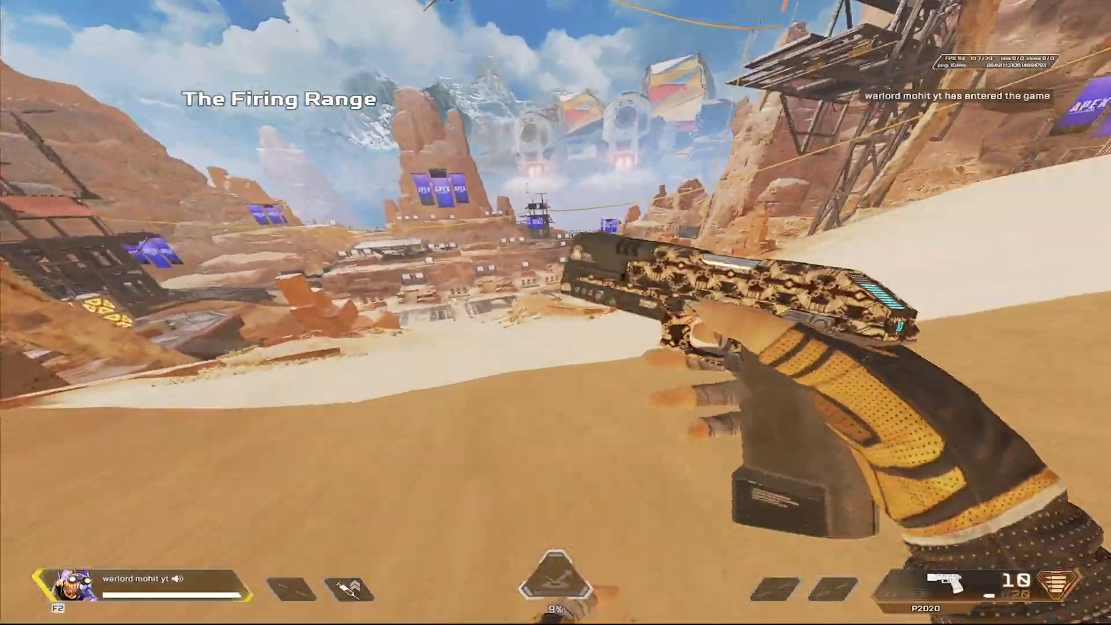
pyautogui.moveTo(556, 313)
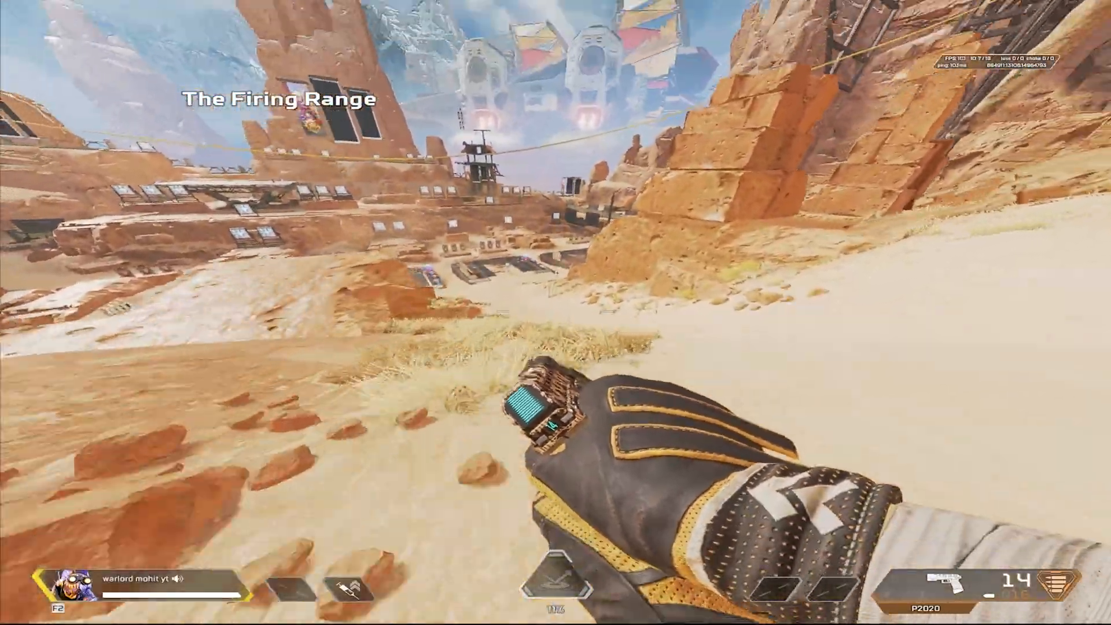
pyautogui.moveTo(555, 312)
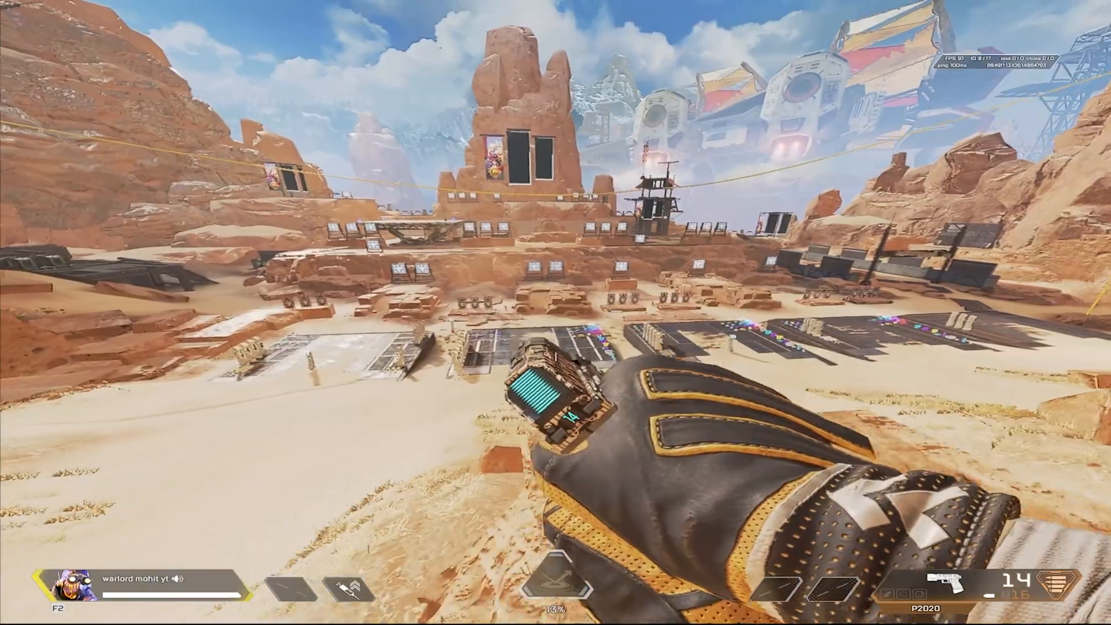